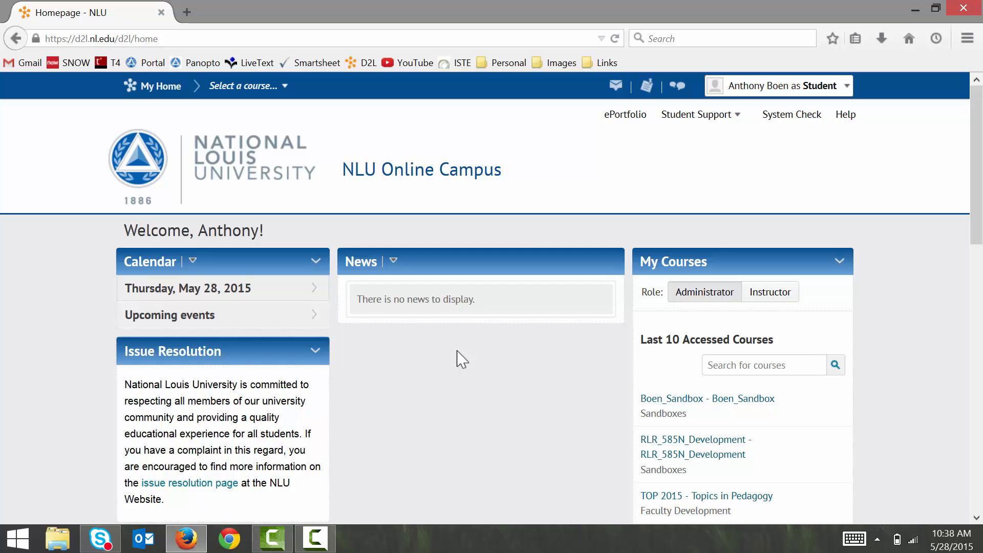
{"action": "mouse_move", "coordinate": [309, 197]}
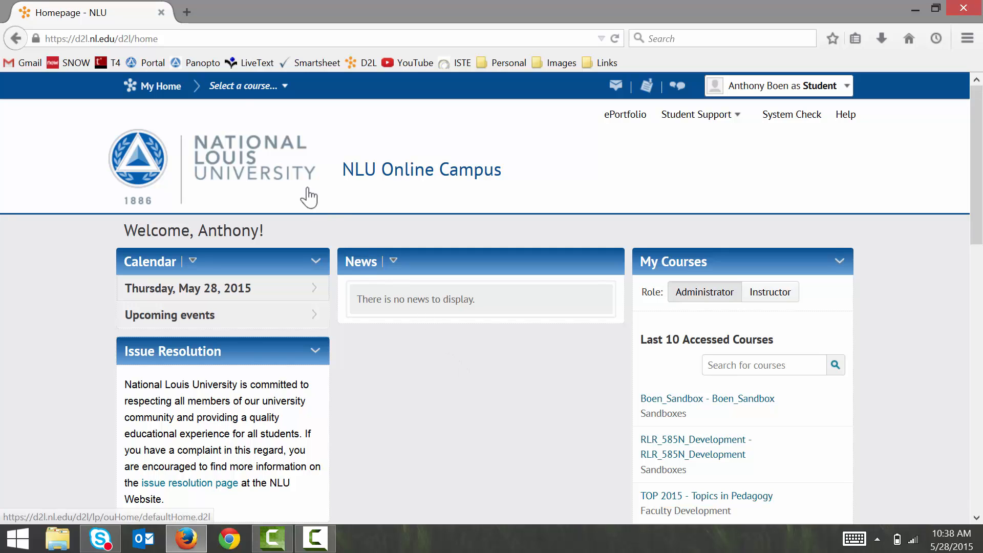
Step: Switch to the Boen_Sandbox course and go to its Content area showing Module 2
{"action": "left_click", "coordinate": [242, 92]}
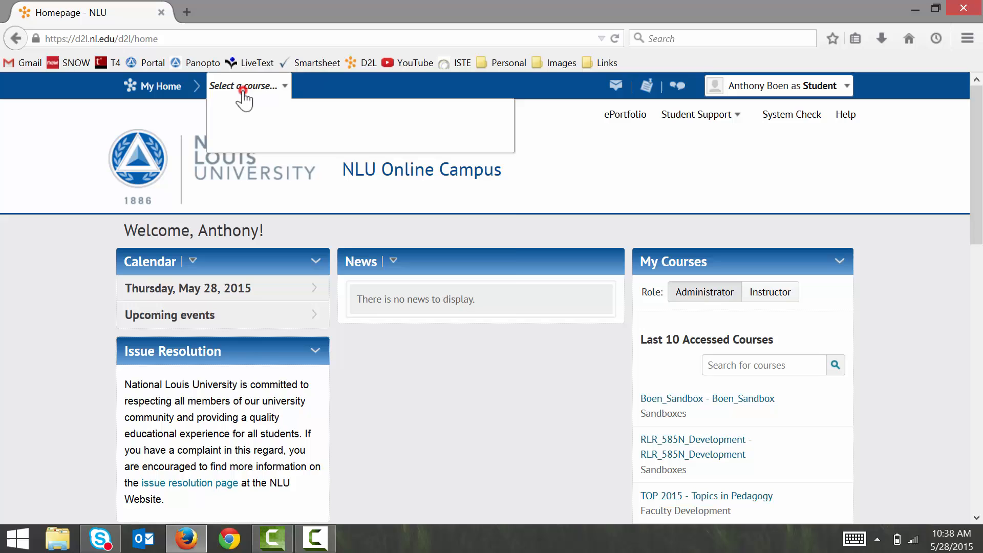
{"action": "left_click", "coordinate": [246, 86]}
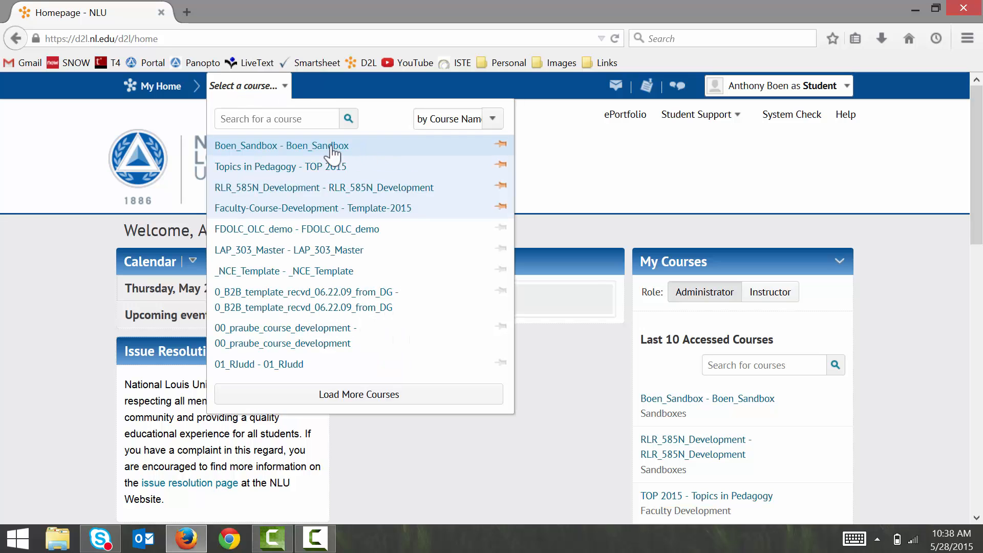
{"action": "mouse_move", "coordinate": [332, 151]}
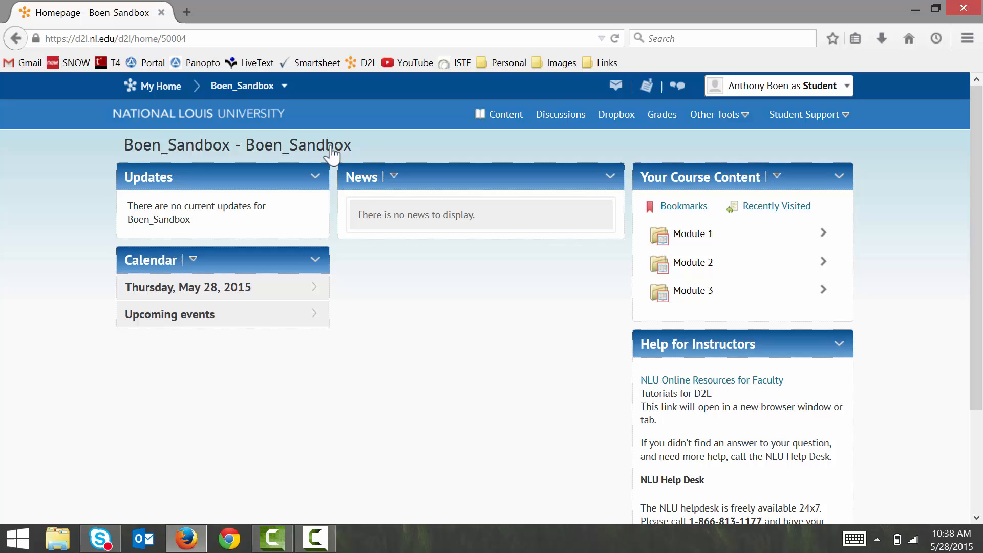
{"action": "mouse_move", "coordinate": [510, 125]}
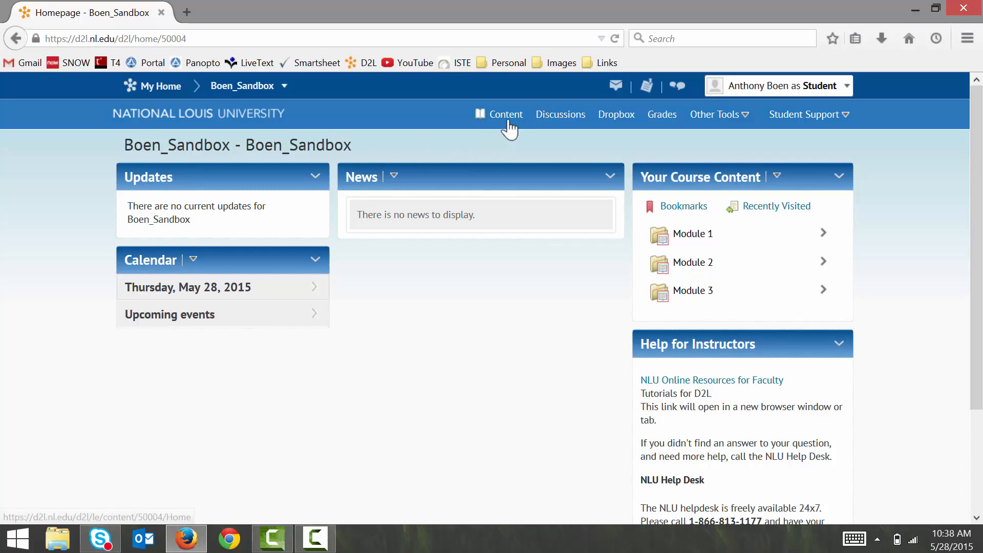
{"action": "left_click", "coordinate": [505, 114]}
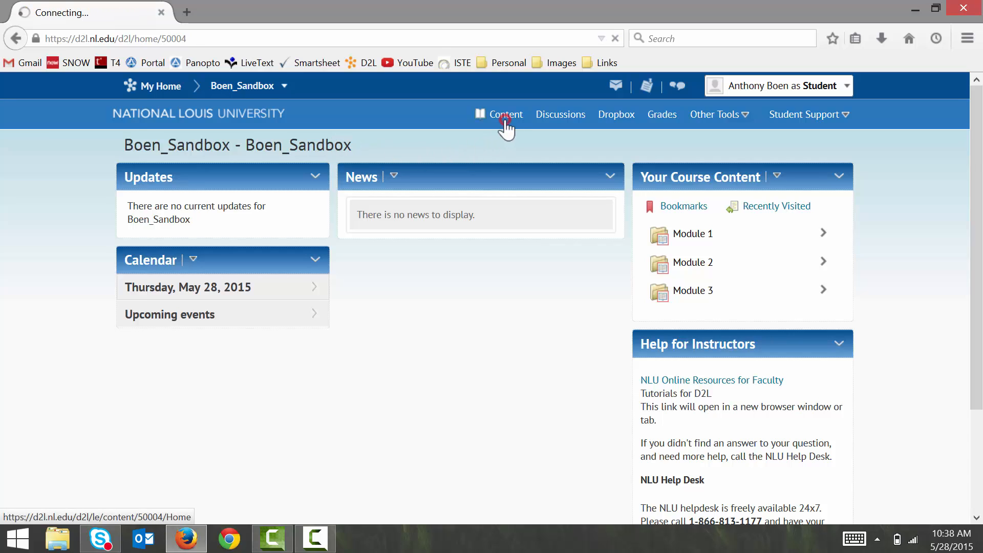
{"action": "left_click", "coordinate": [506, 115]}
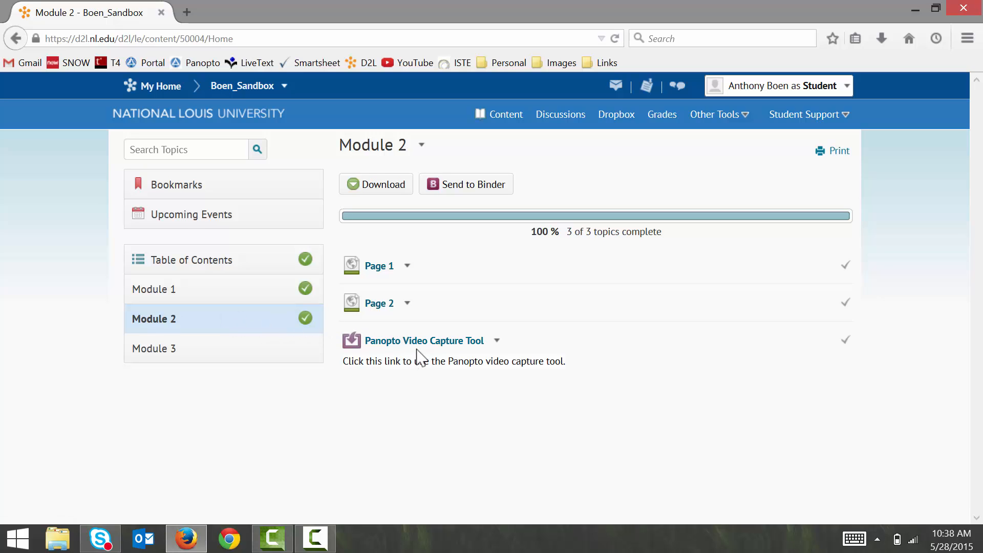
{"action": "mouse_move", "coordinate": [421, 356]}
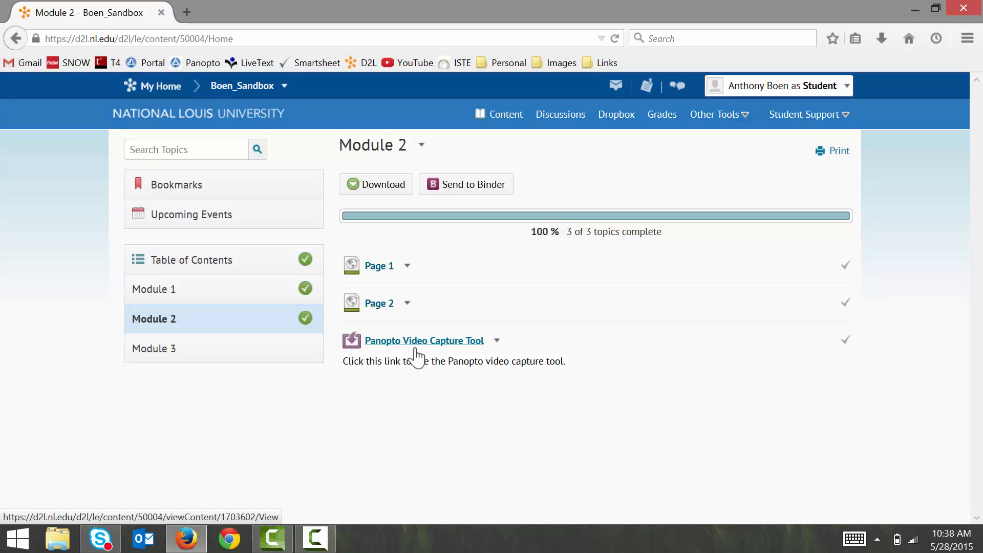
{"action": "mouse_move", "coordinate": [421, 352]}
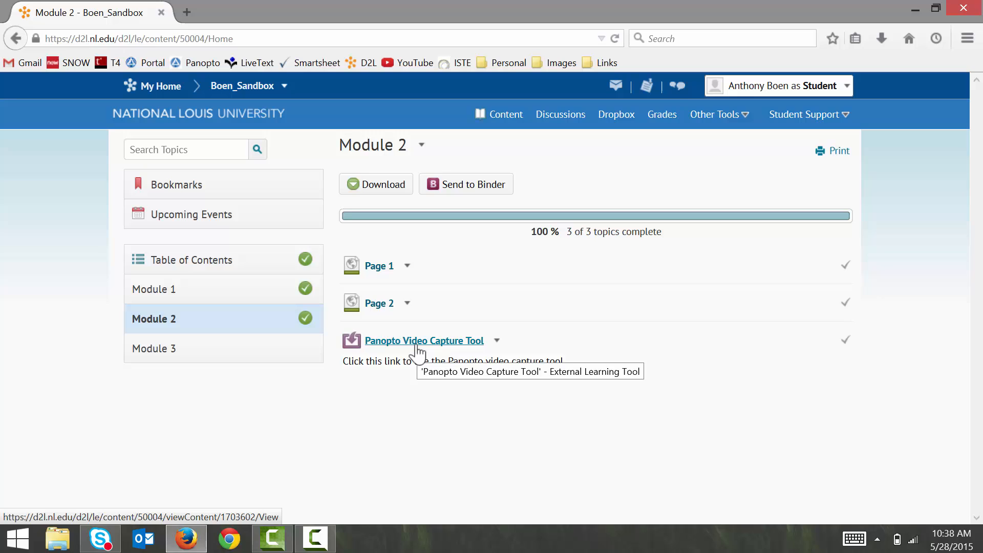
Step: Launch the Panopto Video Capture Tool and switch its folder to Boen_Sandbox 2 [drop box]
{"action": "left_click", "coordinate": [424, 341]}
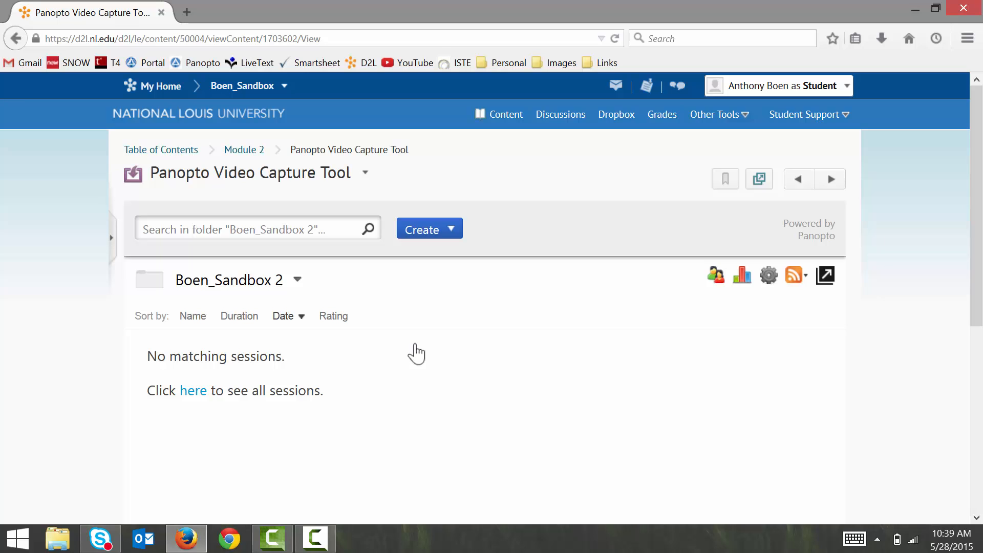
{"action": "mouse_move", "coordinate": [330, 291]}
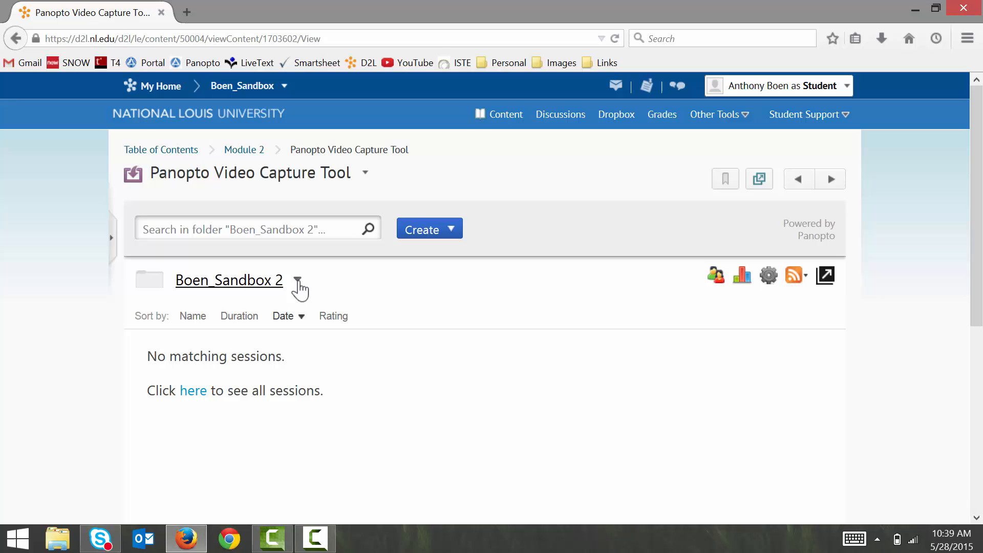
{"action": "left_click", "coordinate": [298, 280]}
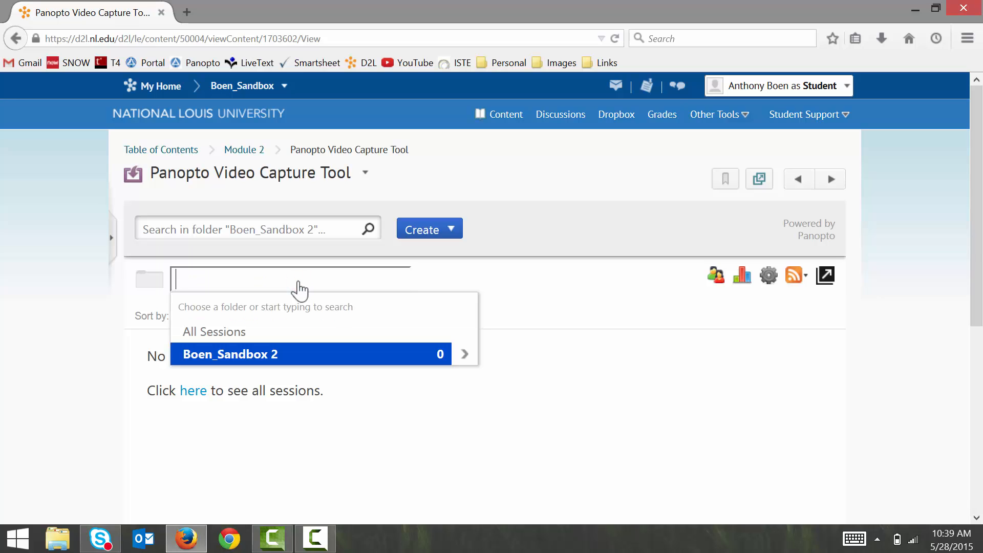
{"action": "mouse_move", "coordinate": [309, 281]}
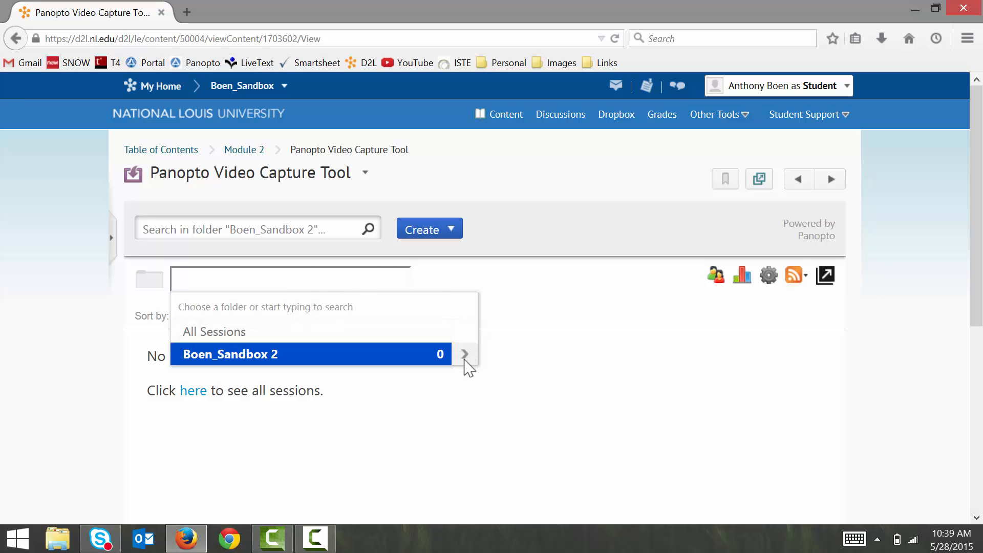
{"action": "left_click", "coordinate": [465, 355]}
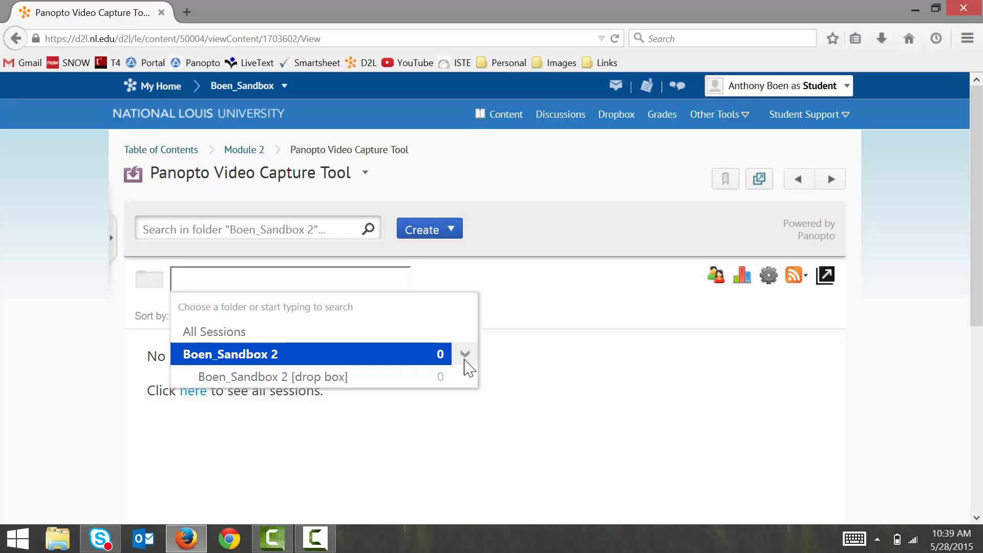
{"action": "mouse_move", "coordinate": [428, 365]}
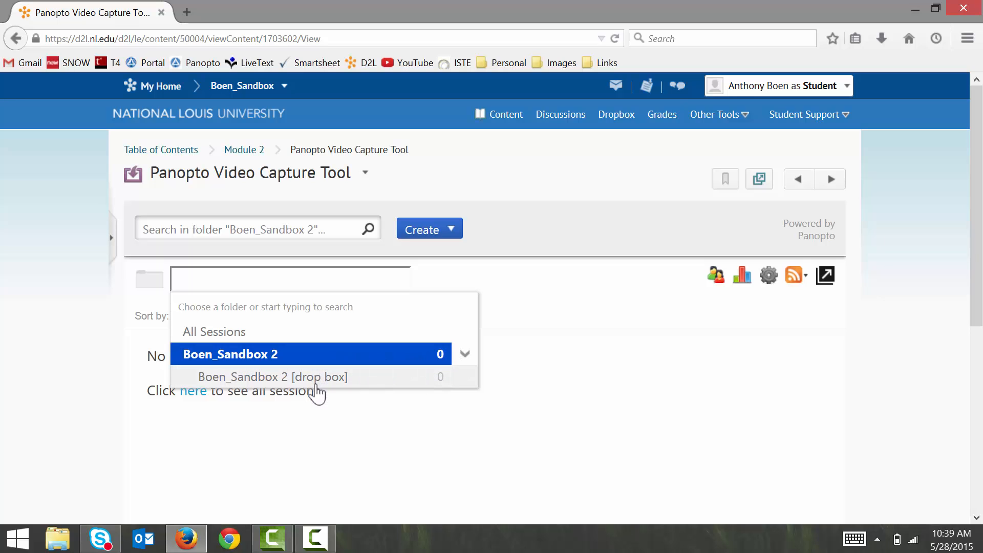
{"action": "left_click", "coordinate": [273, 377]}
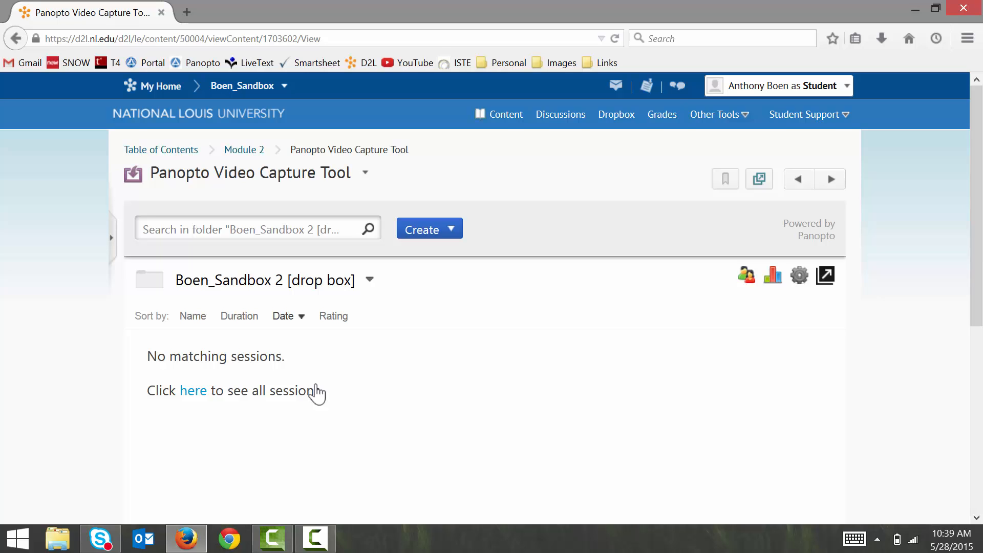
{"action": "mouse_move", "coordinate": [383, 375]}
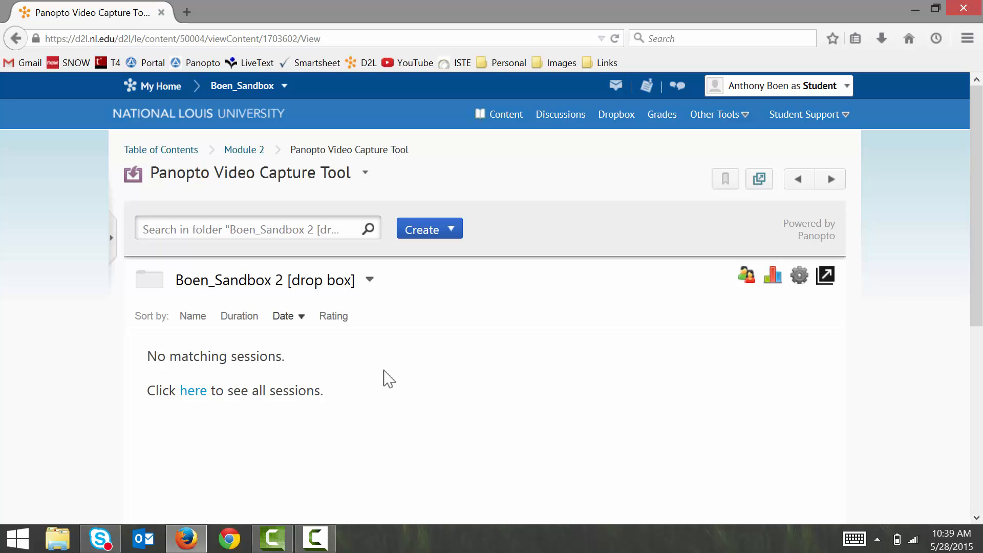
Step: Bring up the Create menu in the empty drop box folder
{"action": "left_click", "coordinate": [429, 229]}
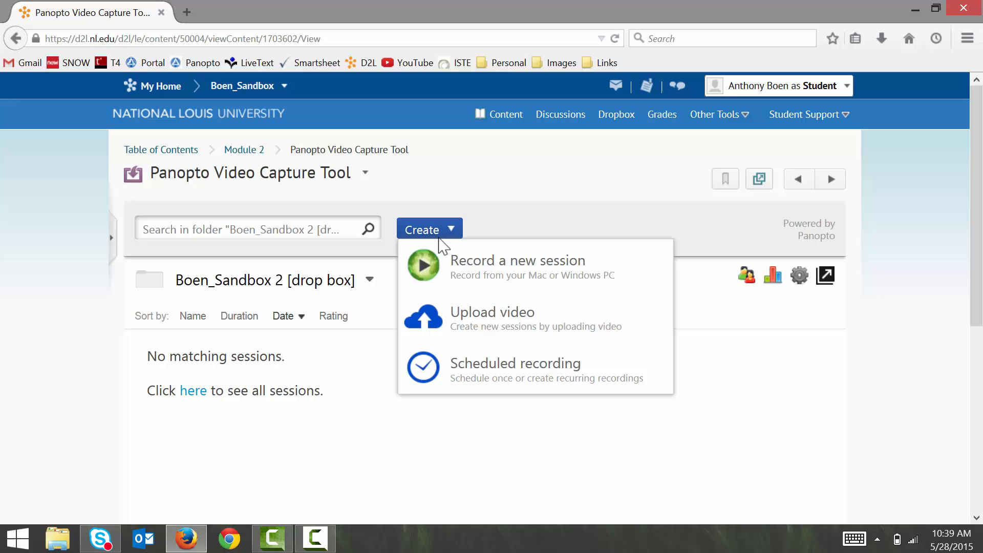
{"action": "mouse_move", "coordinate": [446, 249]}
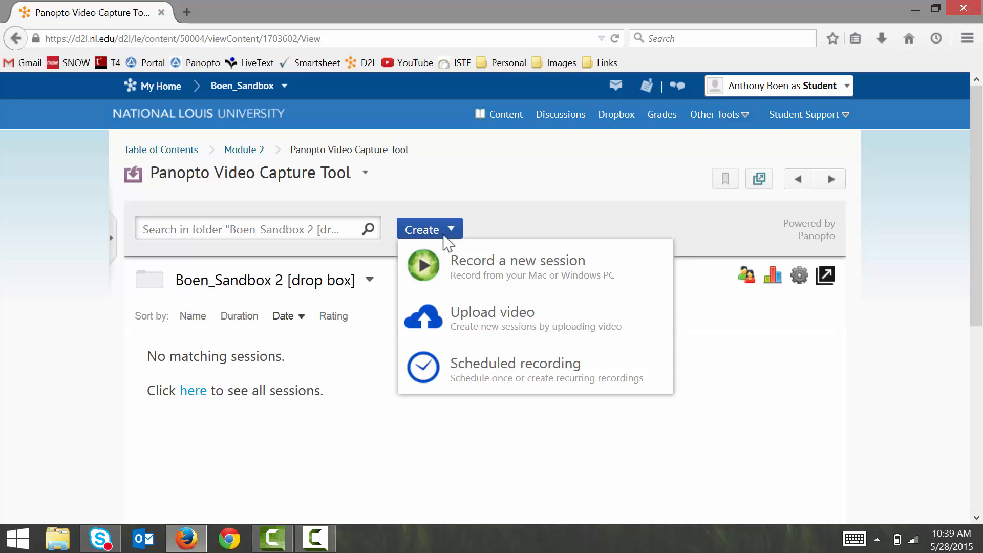
{"action": "mouse_move", "coordinate": [635, 267]}
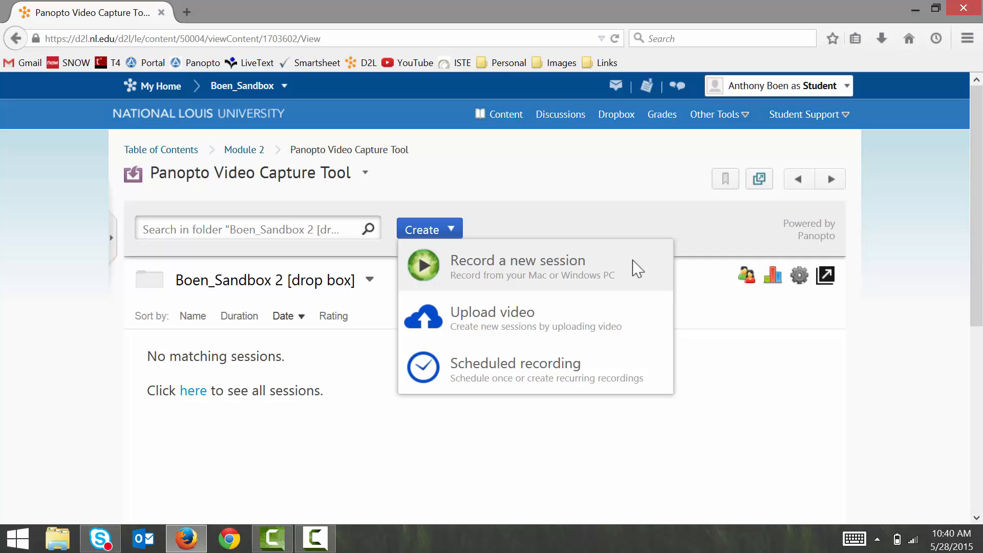
{"action": "mouse_move", "coordinate": [639, 323]}
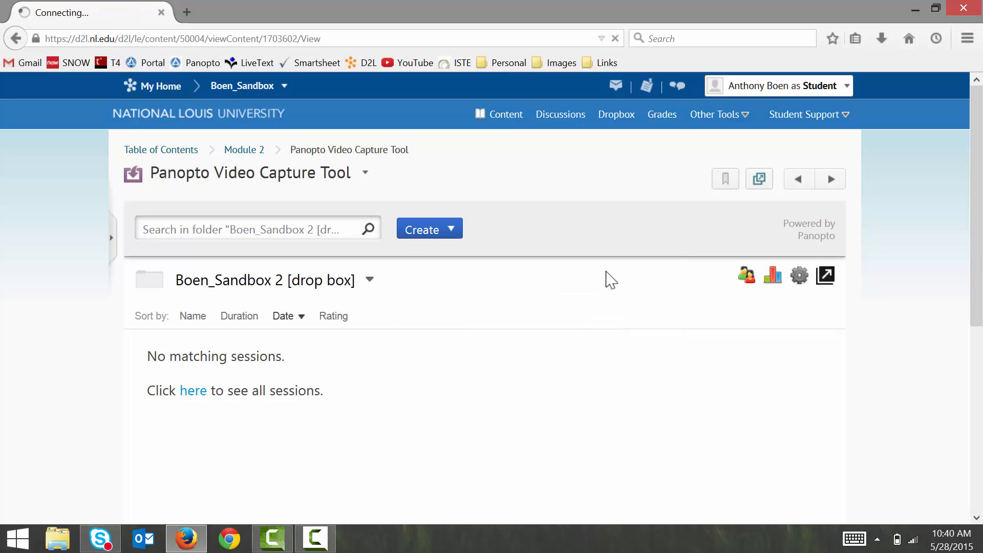
Step: From Record a new session, download the Panopto Recorder installer for Windows 8/7
{"action": "left_click", "coordinate": [429, 229]}
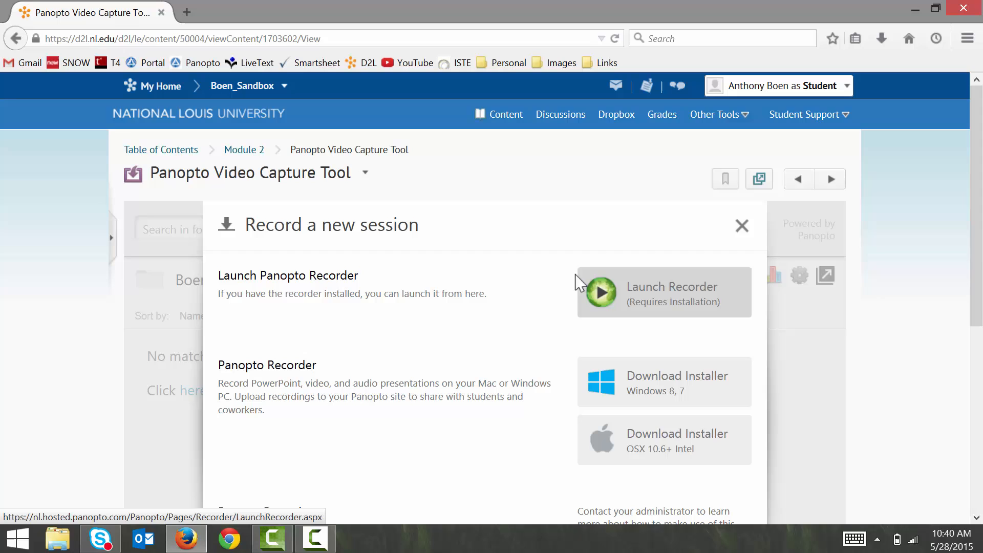
{"action": "scroll", "scroll_direction": "down", "scroll_amount": 3}
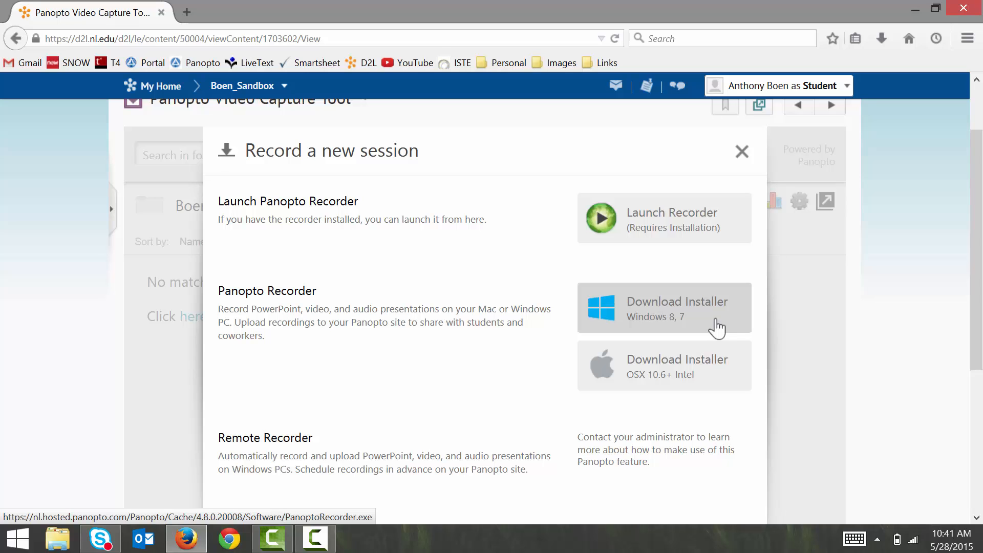
{"action": "left_click", "coordinate": [741, 152]}
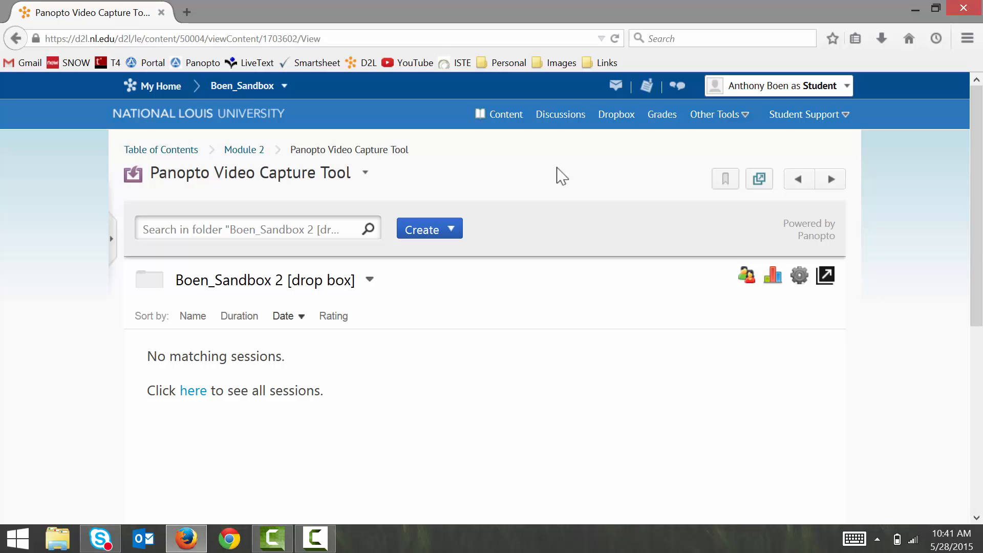
{"action": "mouse_move", "coordinate": [493, 148]}
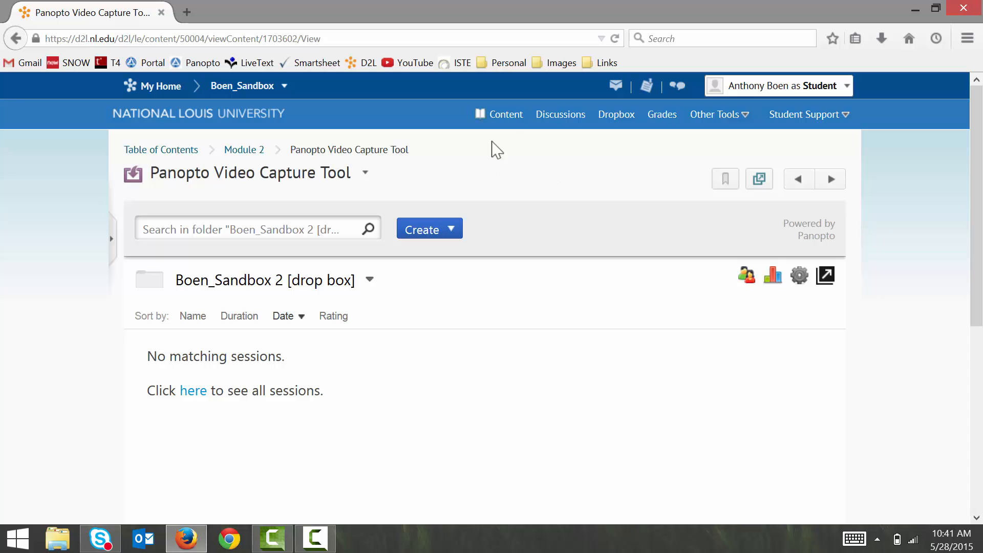
{"action": "mouse_move", "coordinate": [505, 117]}
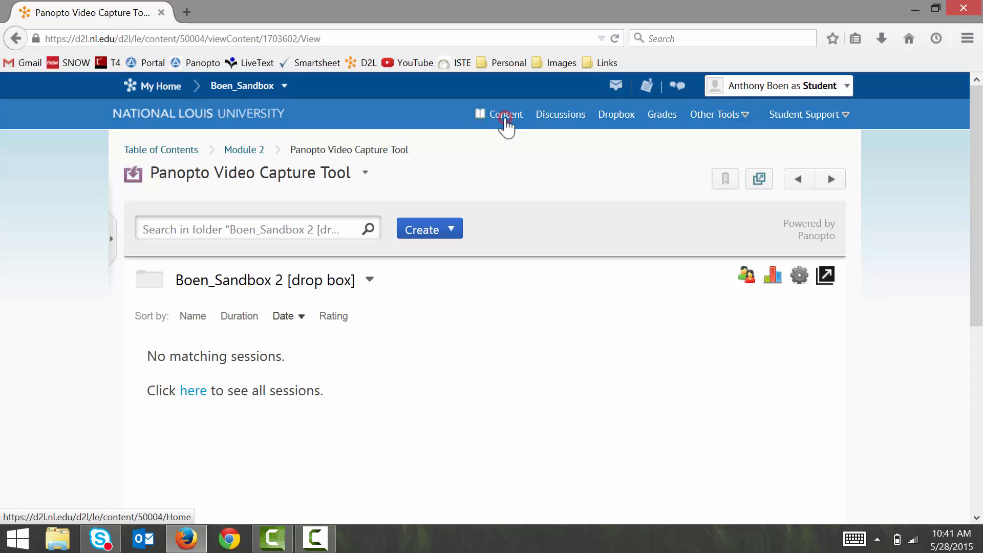
Step: Relaunch the Panopto Video Capture Tool from Module 2's content
{"action": "left_click", "coordinate": [506, 115]}
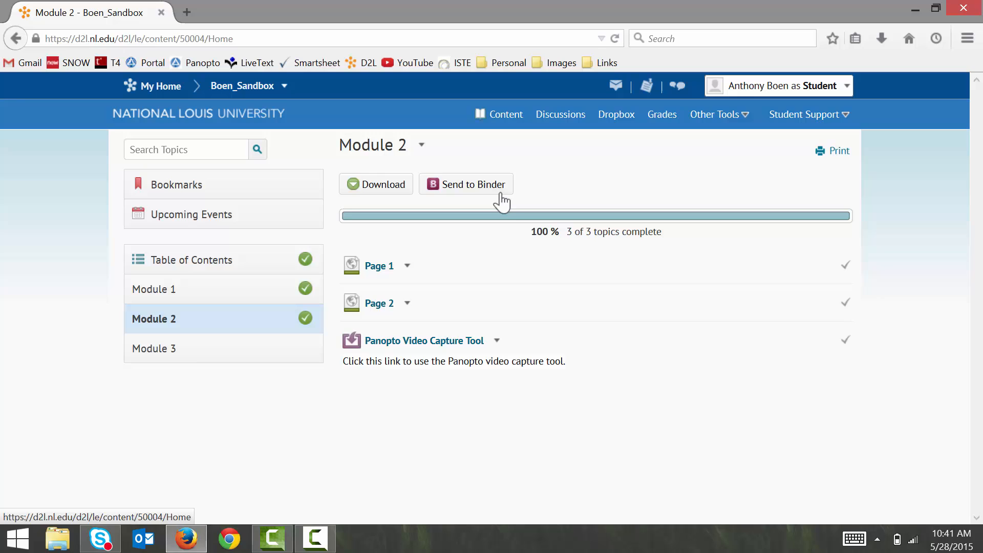
{"action": "mouse_move", "coordinate": [418, 355]}
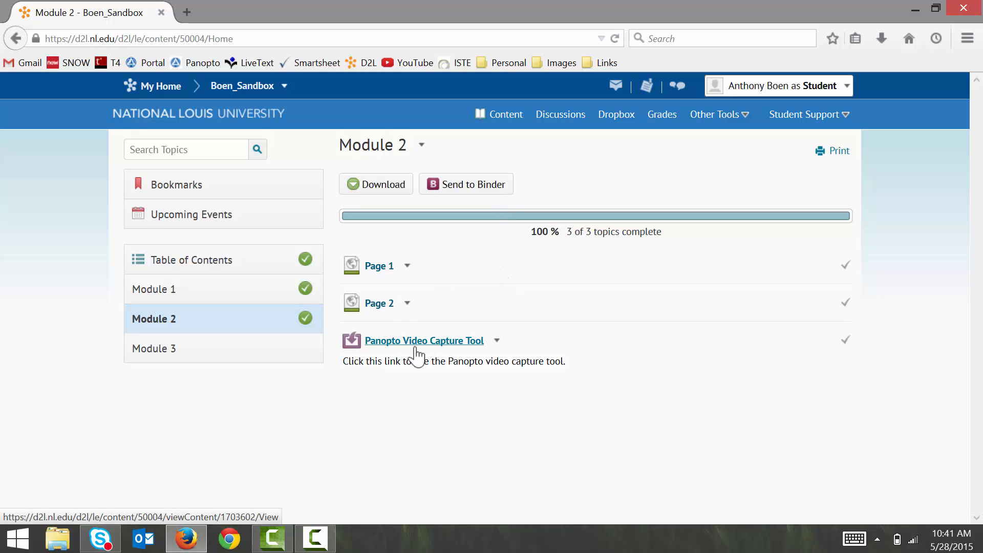
{"action": "left_click", "coordinate": [424, 341]}
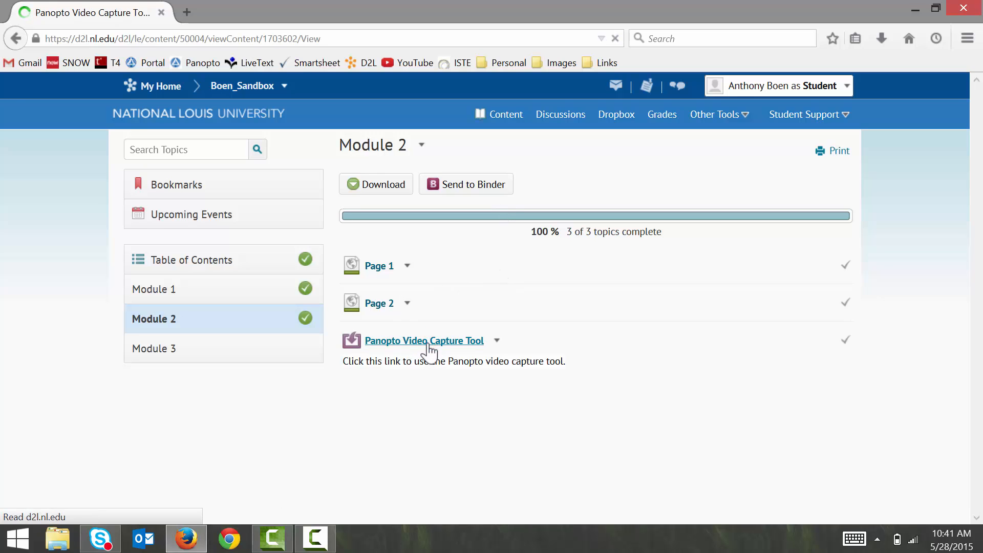
{"action": "left_click", "coordinate": [424, 341]}
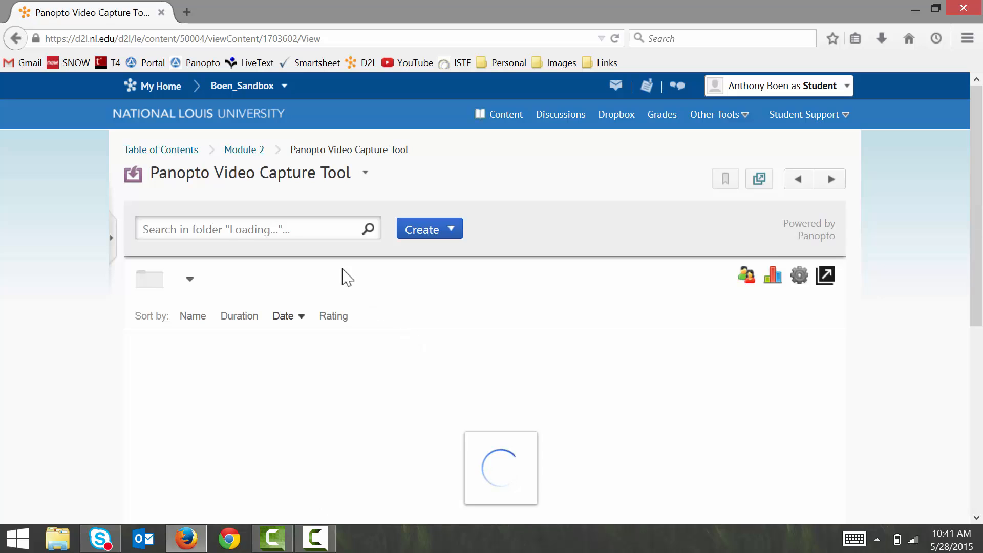
Step: Switch to the Boen_Sandbox 2 [drop box] folder and bring up the Create menu
{"action": "left_click", "coordinate": [188, 279]}
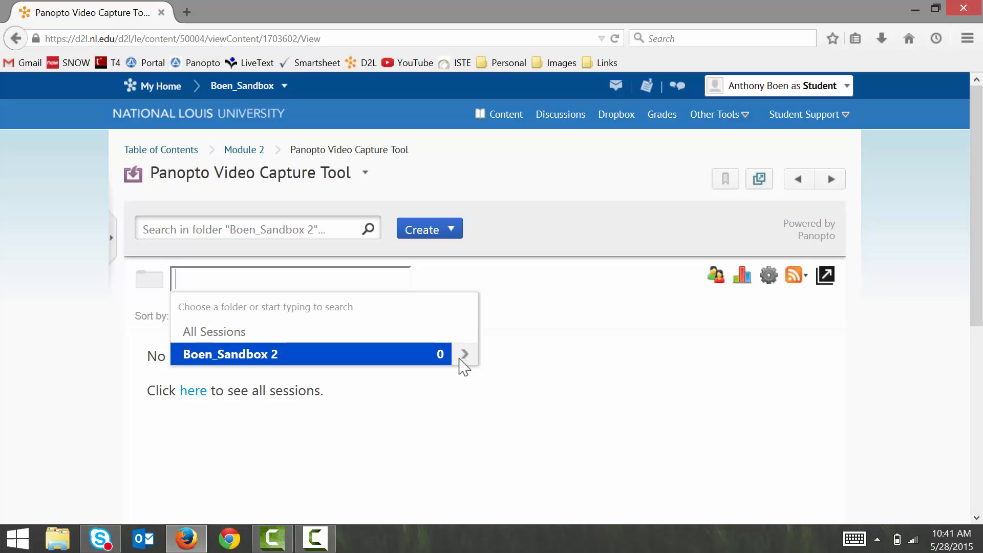
{"action": "left_click", "coordinate": [465, 354]}
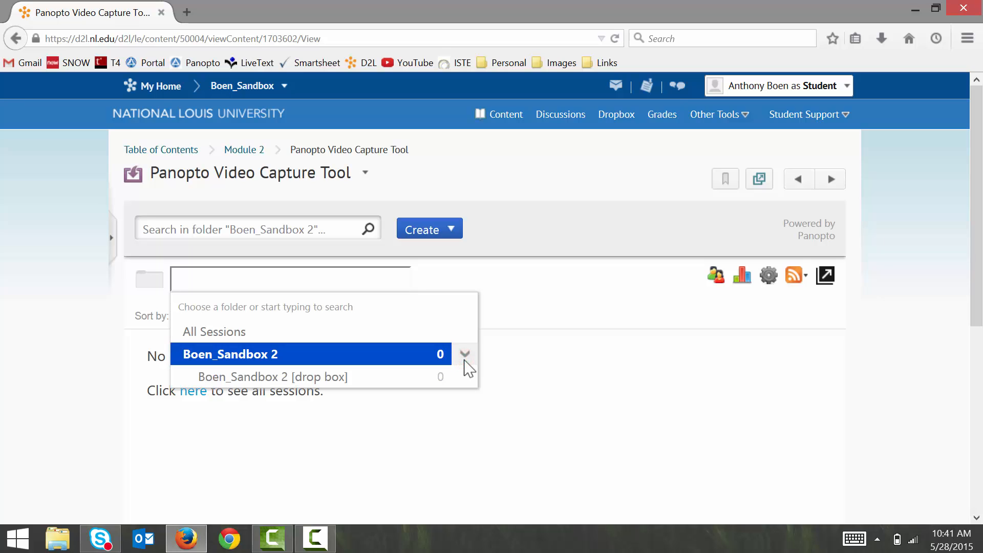
{"action": "left_click", "coordinate": [272, 377]}
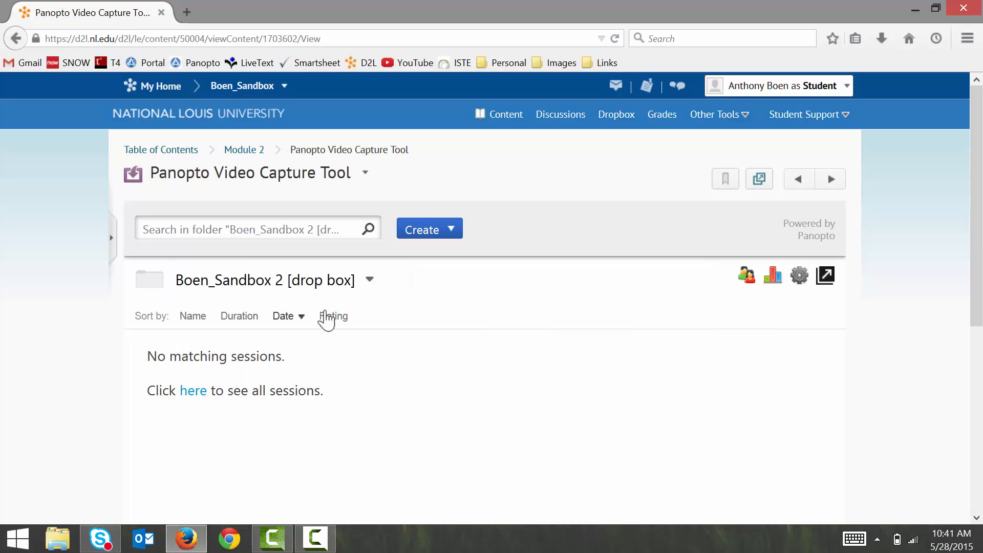
{"action": "left_click", "coordinate": [449, 229]}
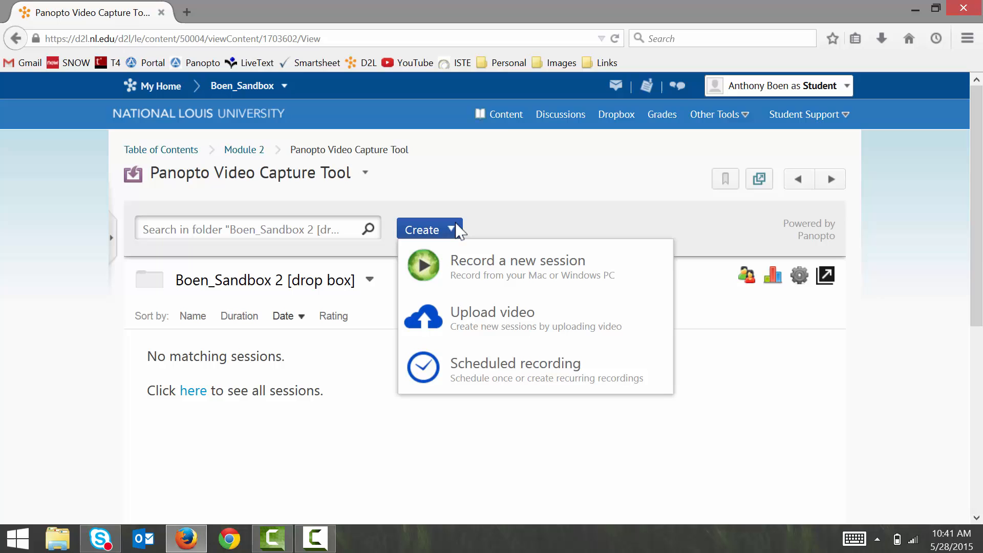
{"action": "mouse_move", "coordinate": [517, 278]}
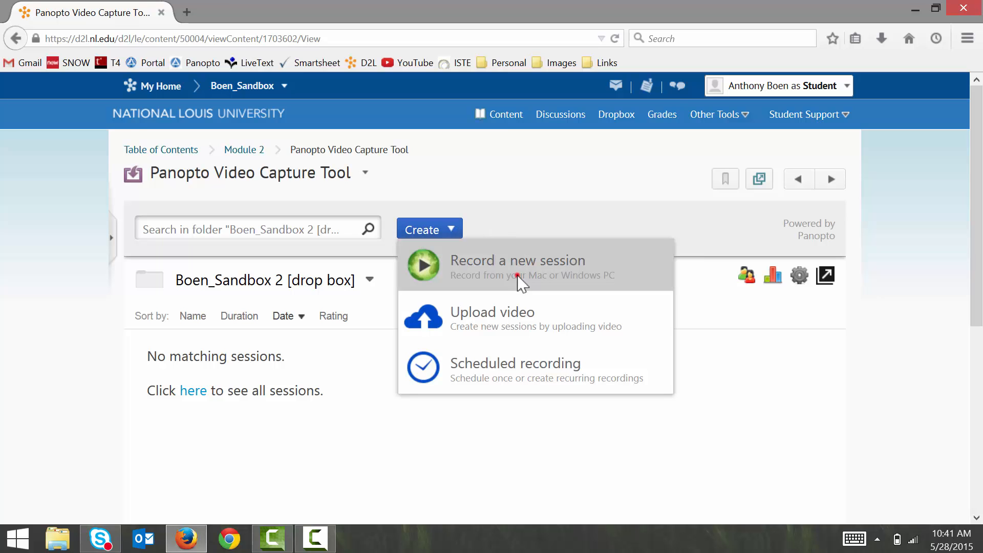
Step: Start a new recorded session, launching Panopto Recorder for the drop box folder
{"action": "left_click", "coordinate": [518, 264]}
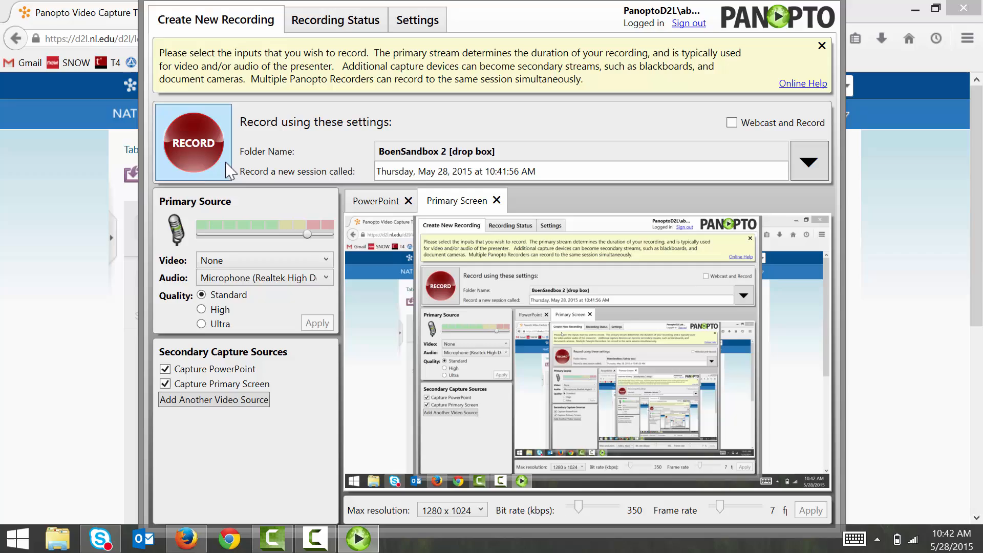
Step: Record a short test session, stop it, and acknowledge the Recording complete dialog
{"action": "left_click", "coordinate": [192, 142]}
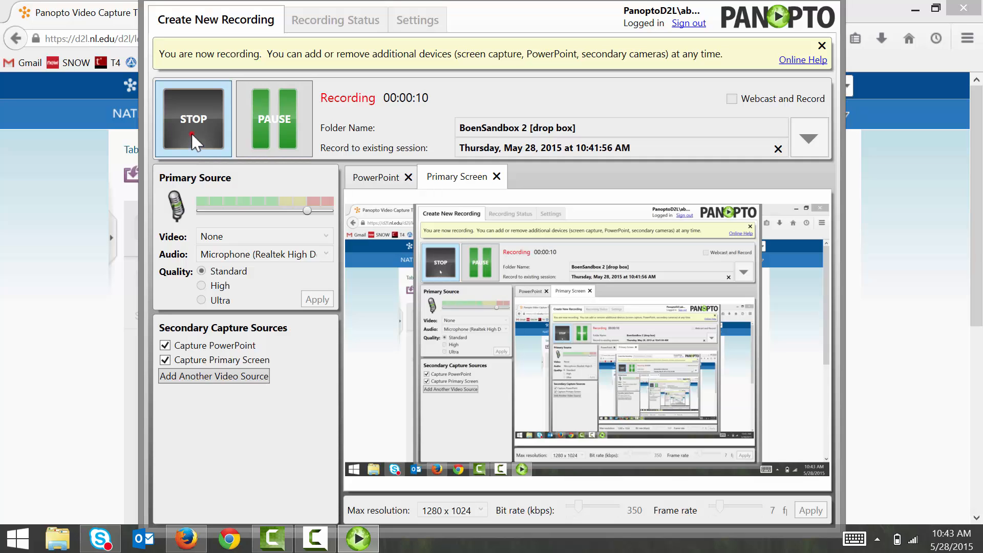
{"action": "left_click", "coordinate": [193, 119]}
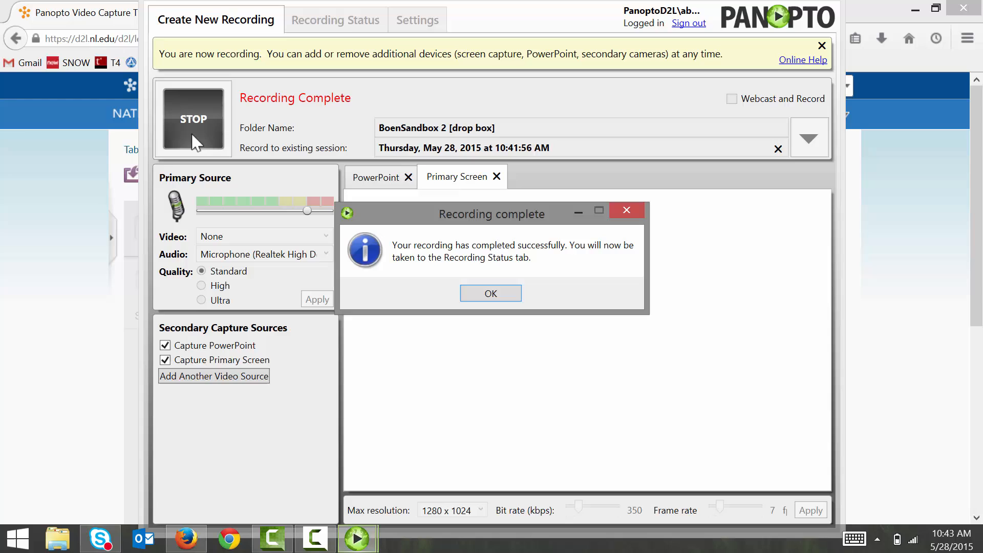
{"action": "left_click", "coordinate": [491, 293]}
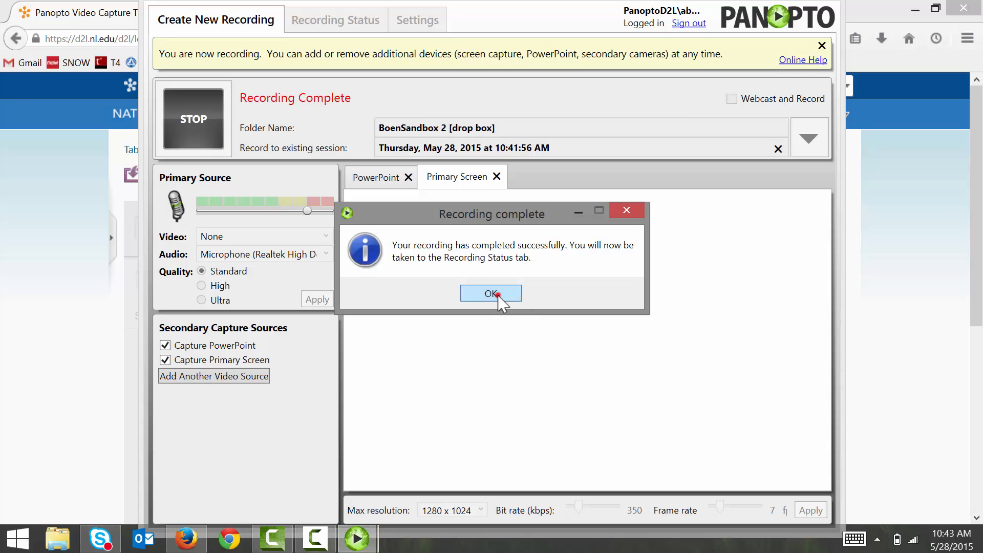
{"action": "left_click", "coordinate": [491, 293]}
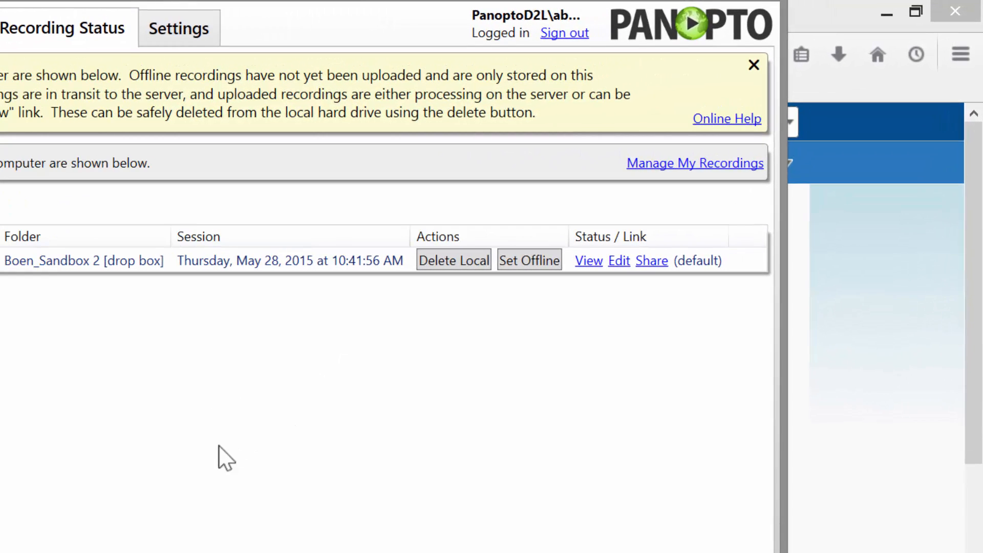
{"action": "mouse_move", "coordinate": [598, 293]}
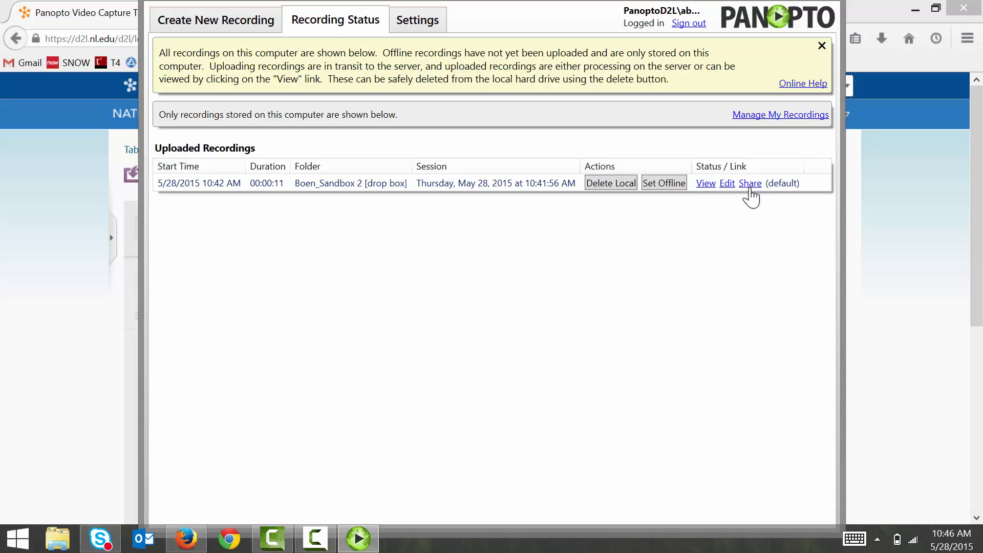
{"action": "mouse_move", "coordinate": [752, 192]}
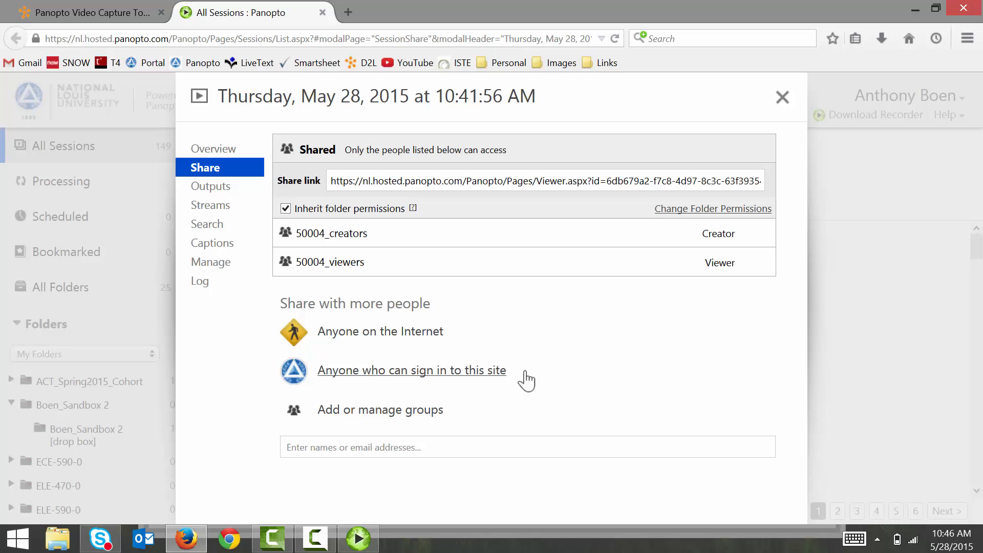
{"action": "mouse_move", "coordinate": [491, 383]}
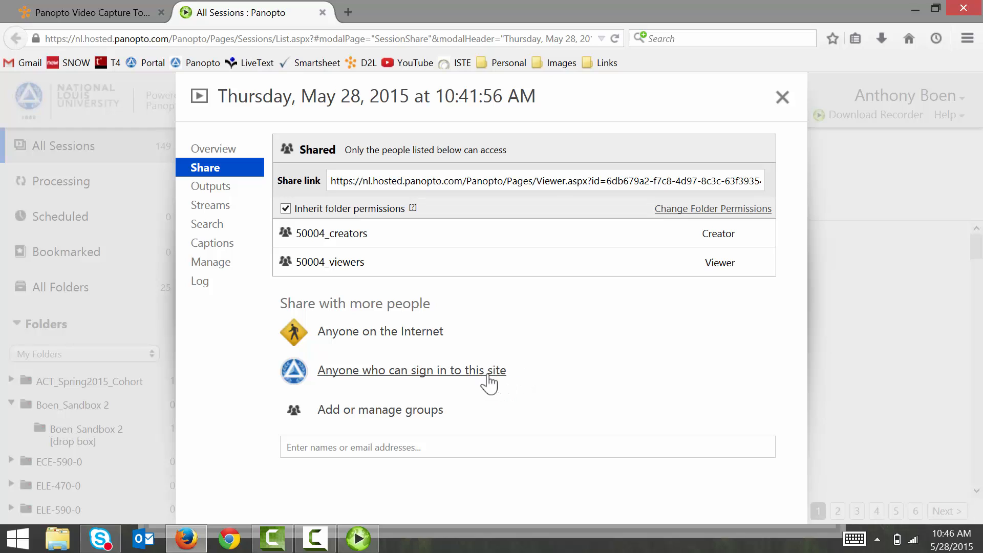
{"action": "mouse_move", "coordinate": [512, 385]}
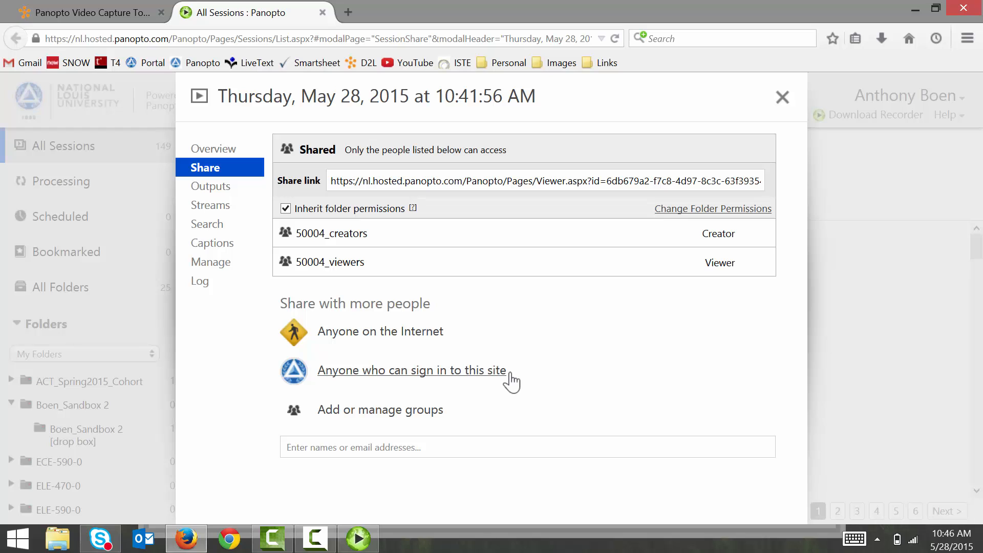
{"action": "mouse_move", "coordinate": [344, 377]}
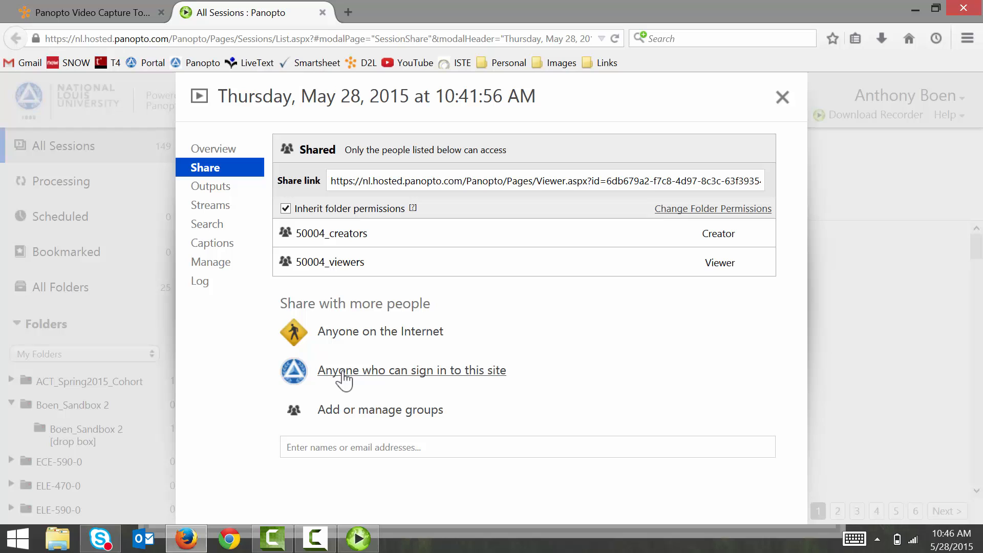
Step: Grant viewer access to anyone who can sign in to this site and confirm the share
{"action": "left_click", "coordinate": [411, 370]}
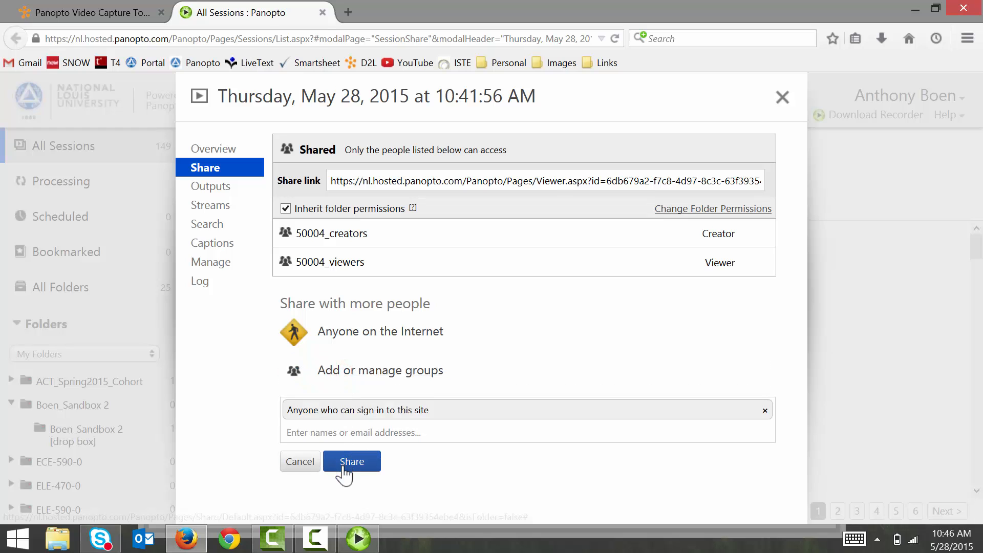
{"action": "left_click", "coordinate": [353, 461]}
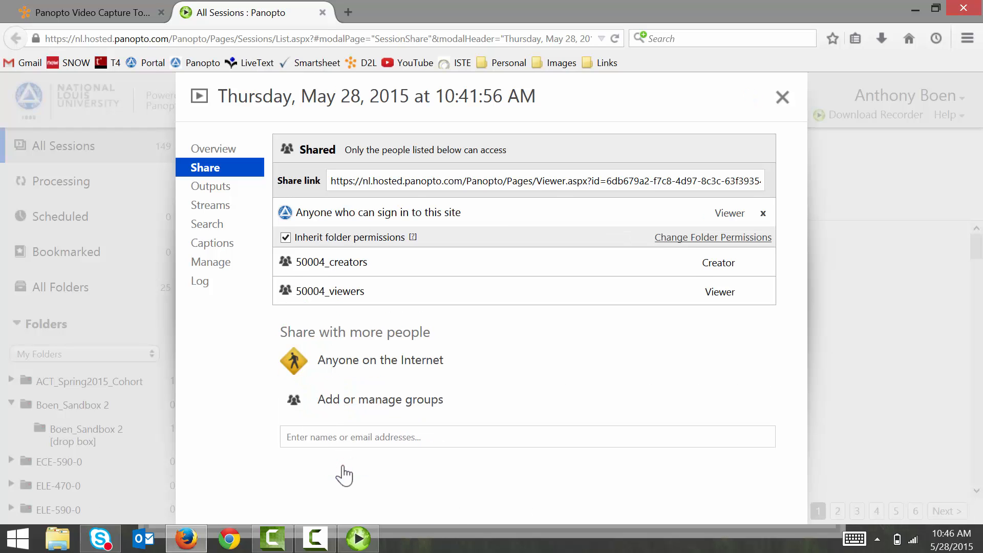
{"action": "mouse_move", "coordinate": [347, 473]}
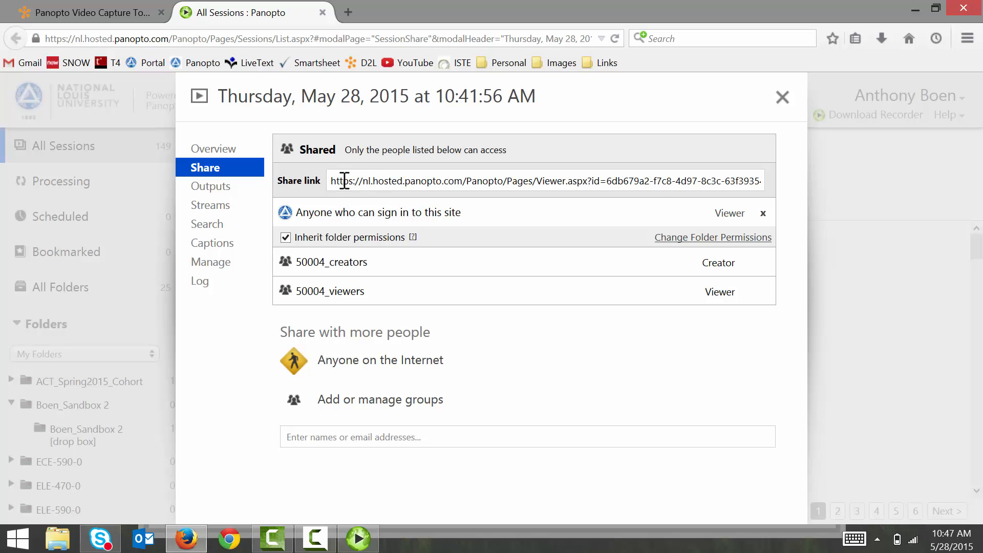
Step: Select the session's share link and copy it to the clipboard
{"action": "triple_click", "coordinate": [513, 181]}
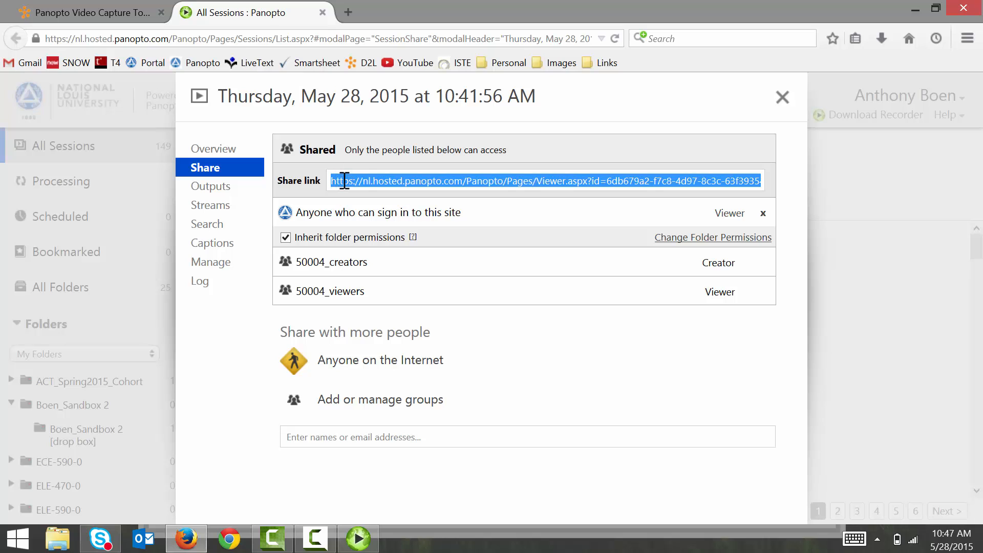
{"action": "key", "text": "Ctrl+c"}
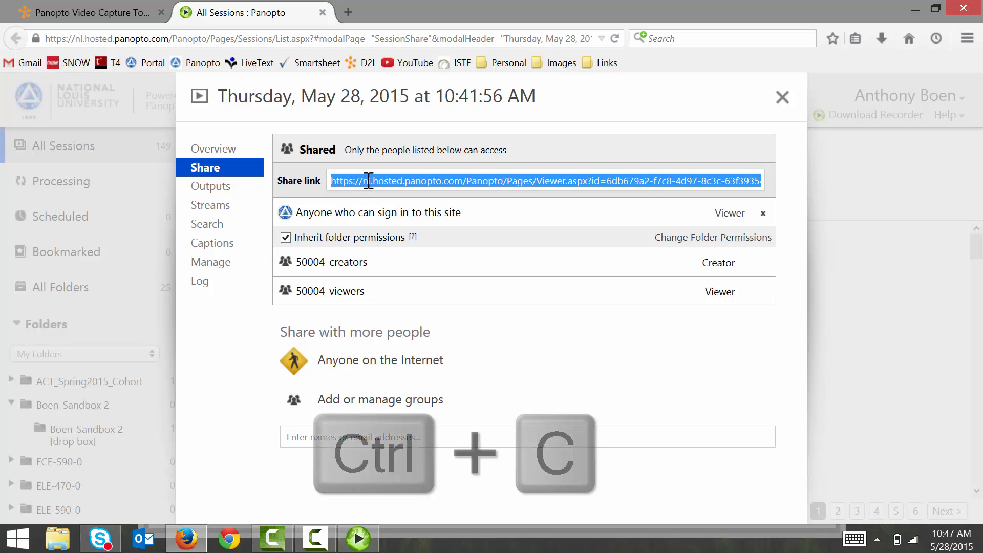
{"action": "key", "text": "ctrl+c"}
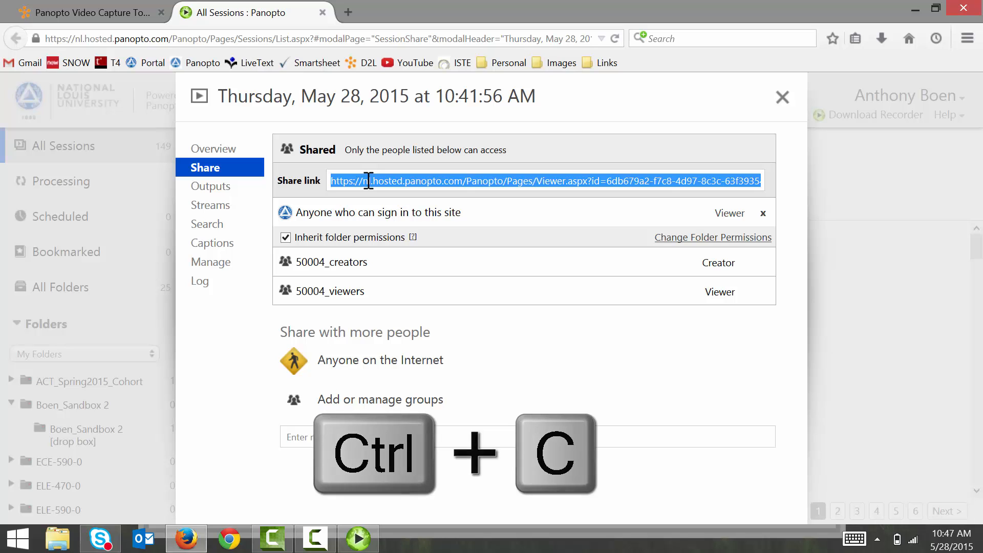
{"action": "key", "text": "ctrl+c"}
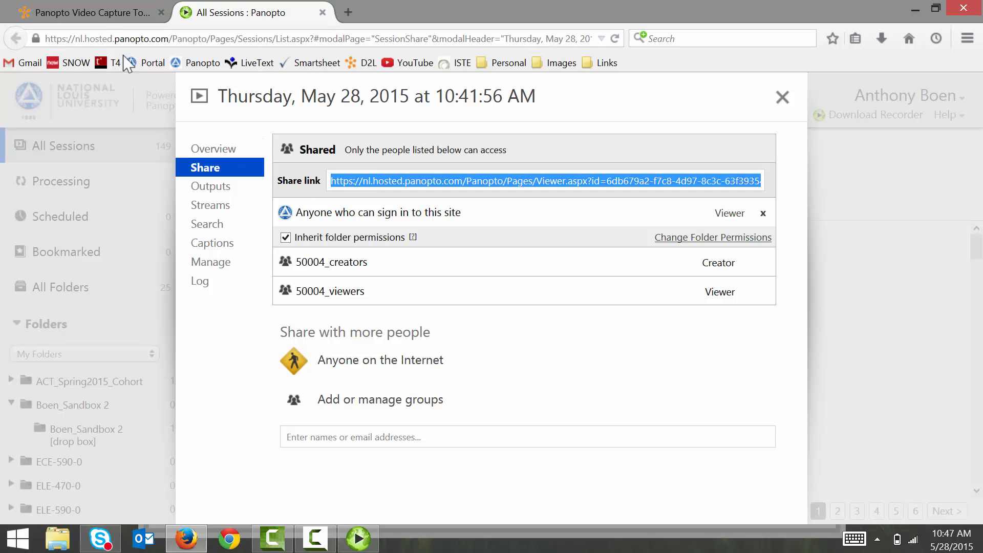
Step: Return to D2L, go to Discussions and open the Week 1 Panopto Video topic
{"action": "left_click", "coordinate": [77, 10]}
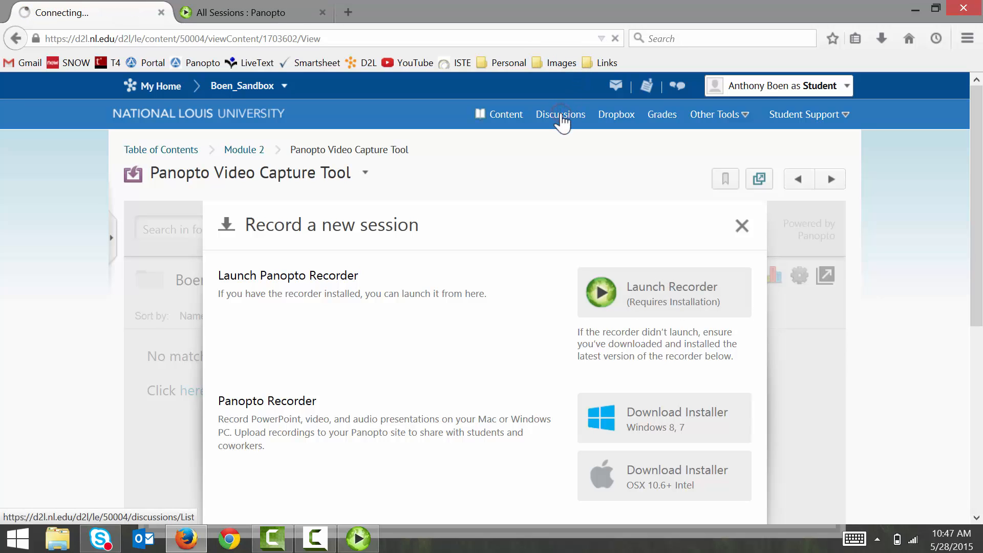
{"action": "left_click", "coordinate": [561, 114]}
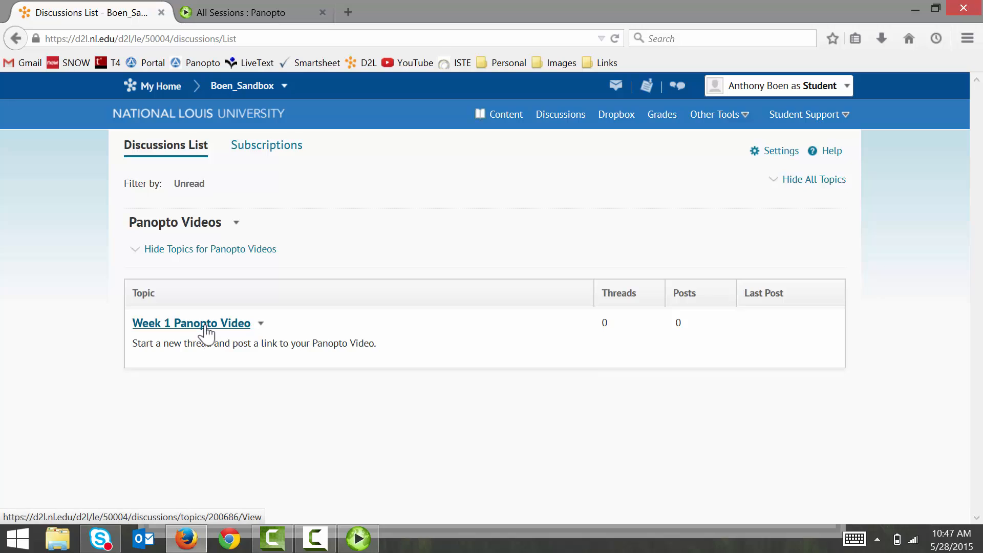
{"action": "mouse_move", "coordinate": [199, 337]}
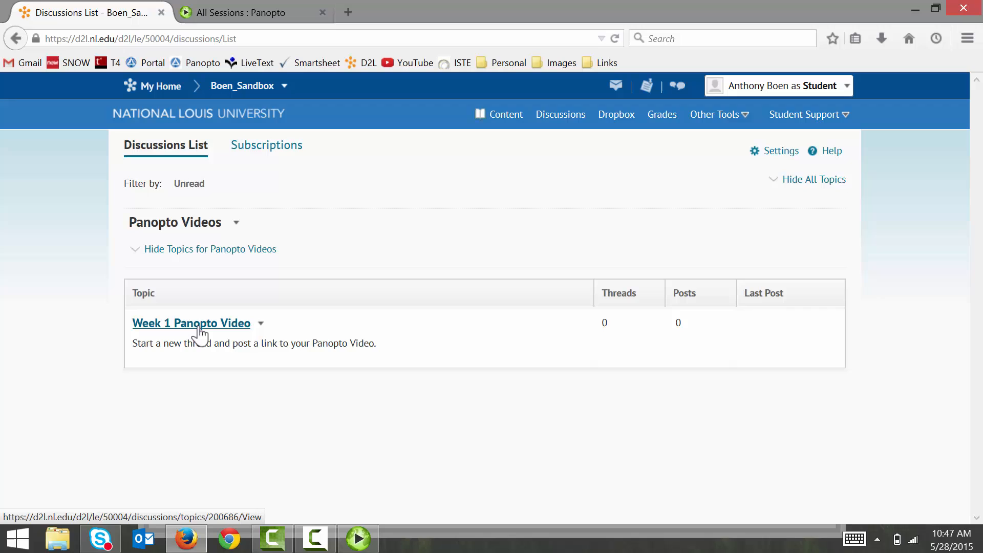
{"action": "left_click", "coordinate": [190, 322]}
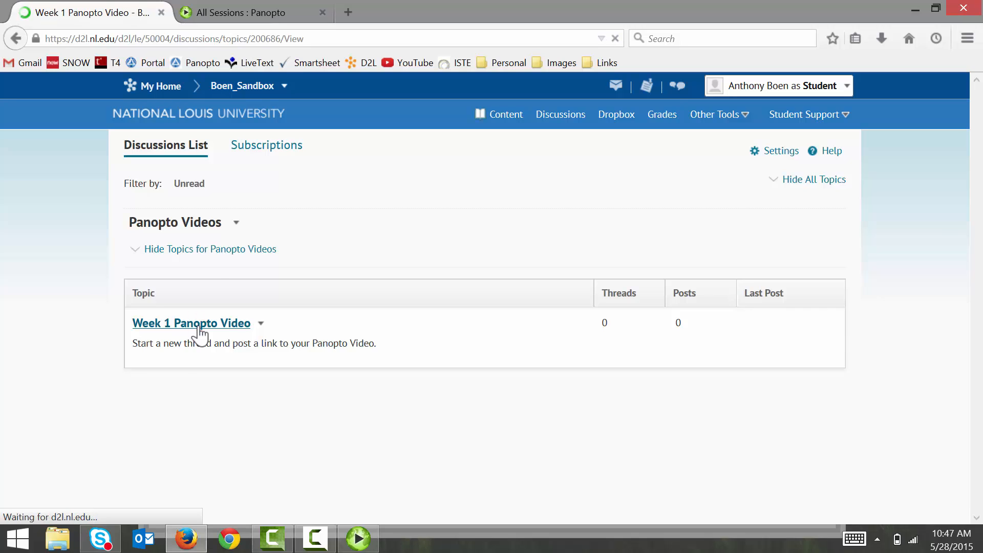
{"action": "left_click", "coordinate": [190, 322]}
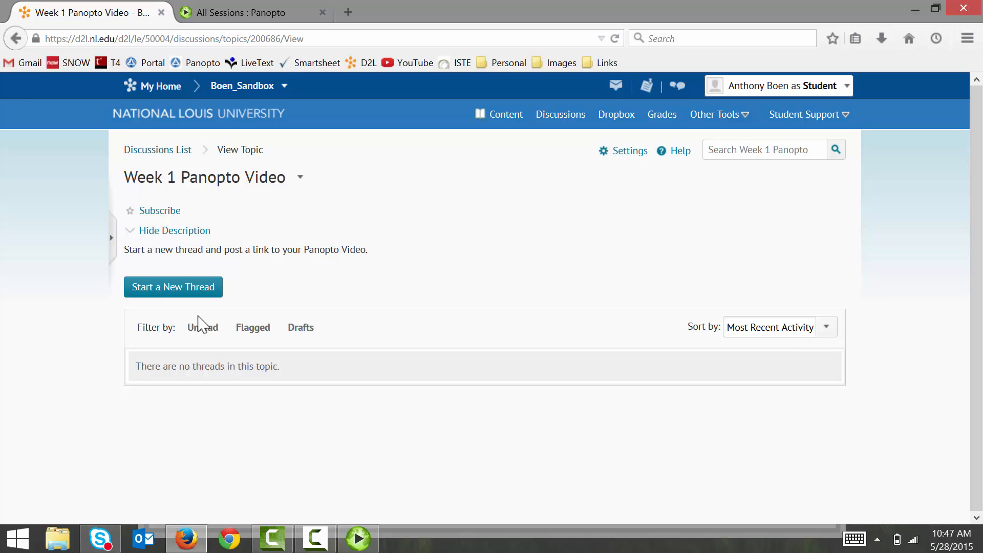
Step: Start a new thread in the Week 1 Panopto Video topic and reach its message editor
{"action": "left_click", "coordinate": [172, 287]}
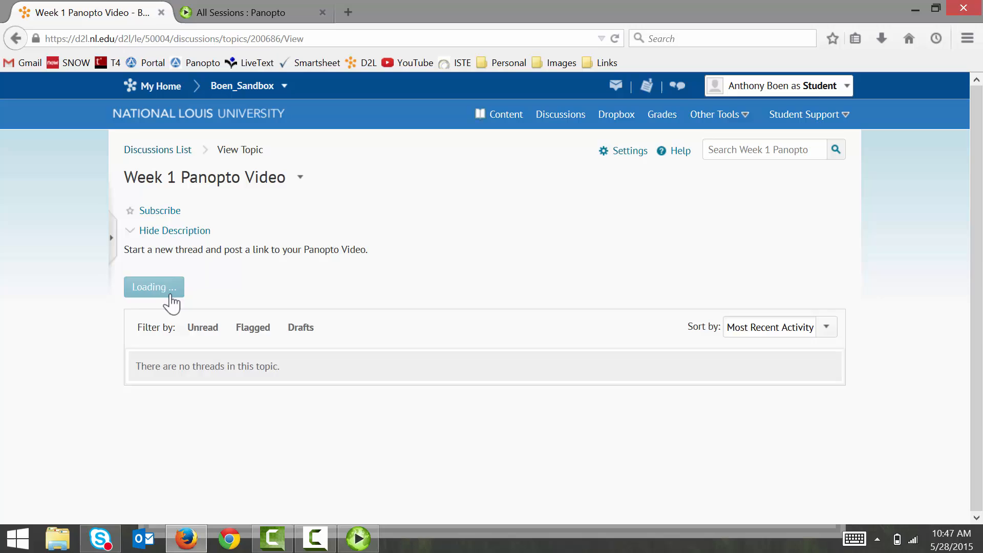
{"action": "left_click", "coordinate": [153, 287]}
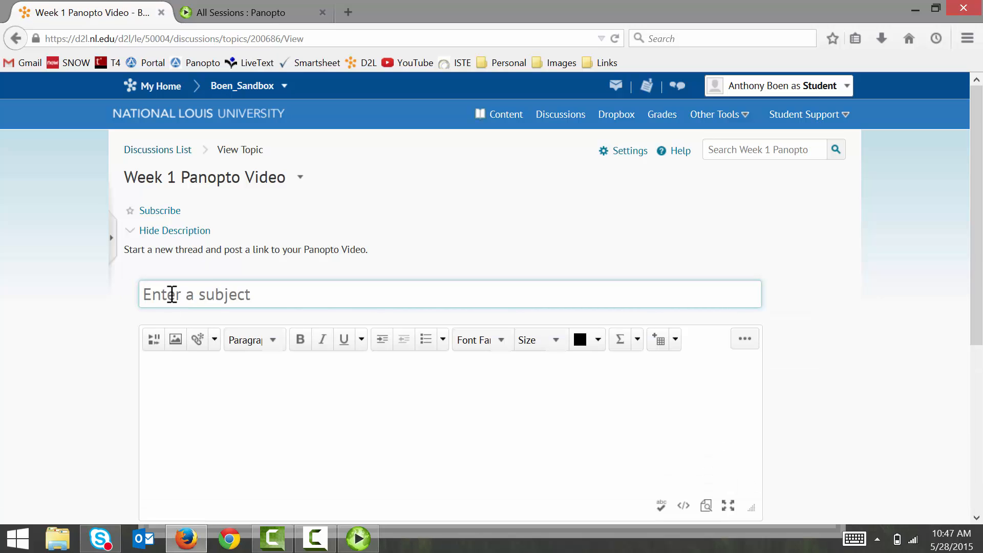
{"action": "scroll", "scroll_direction": "down", "scroll_amount": 3}
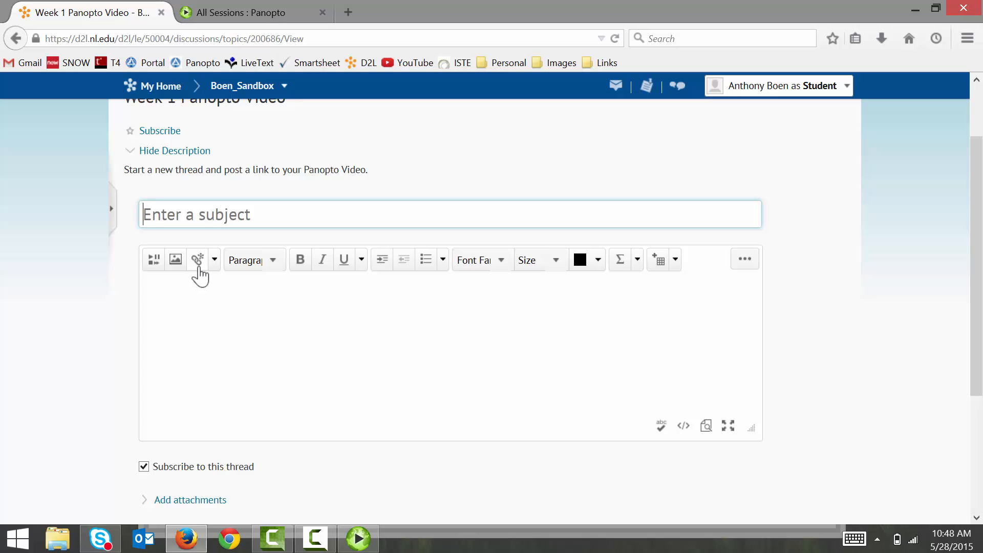
Step: Add a URL quicklink with the Panopto Viewer.aspx share link pasted as both address and title
{"action": "left_click", "coordinate": [197, 259]}
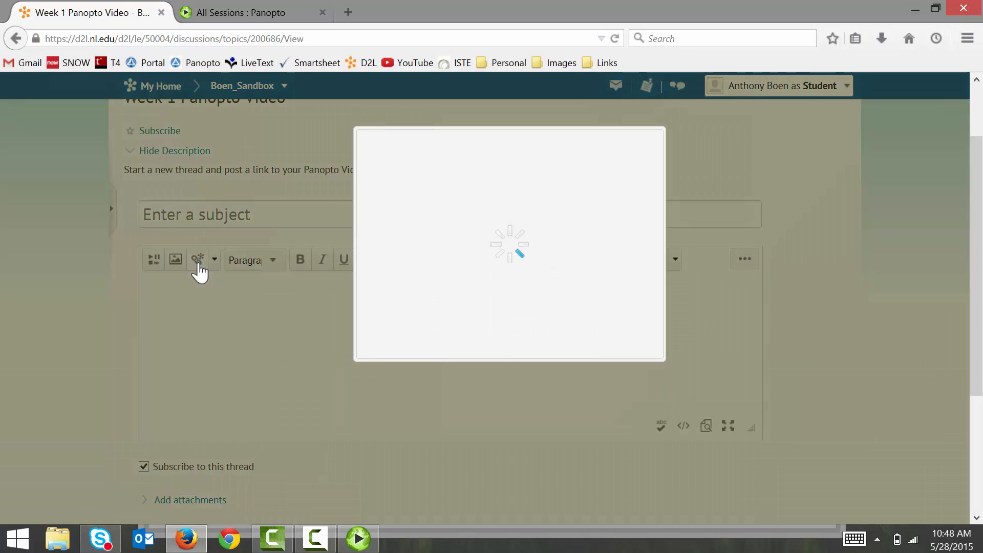
{"action": "left_click", "coordinate": [197, 259]}
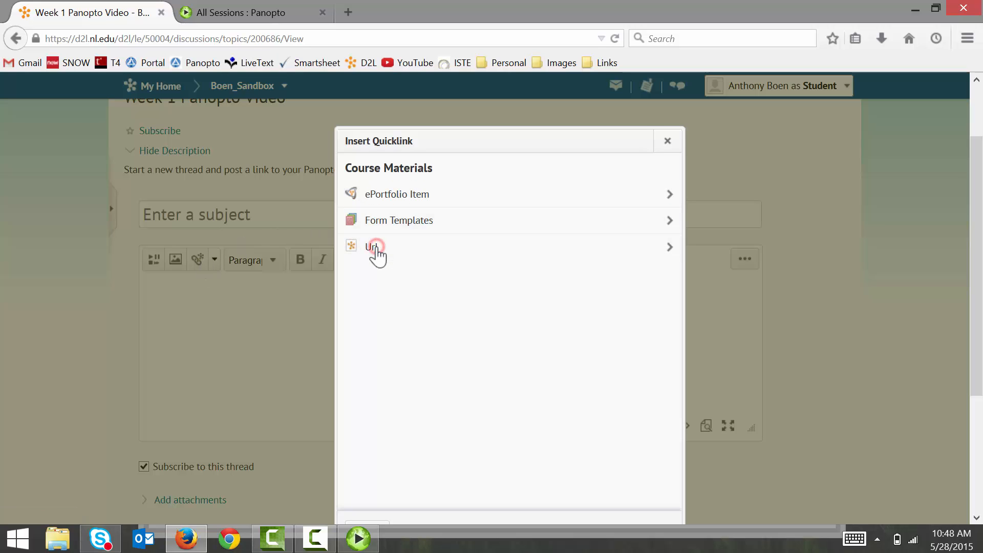
{"action": "left_click", "coordinate": [371, 247]}
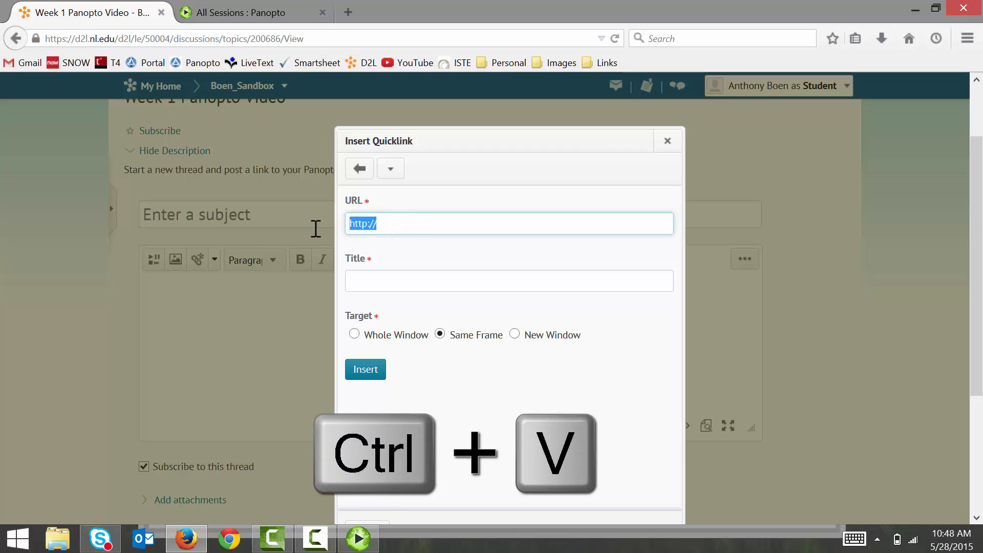
{"action": "key", "text": "Ctrl+V"}
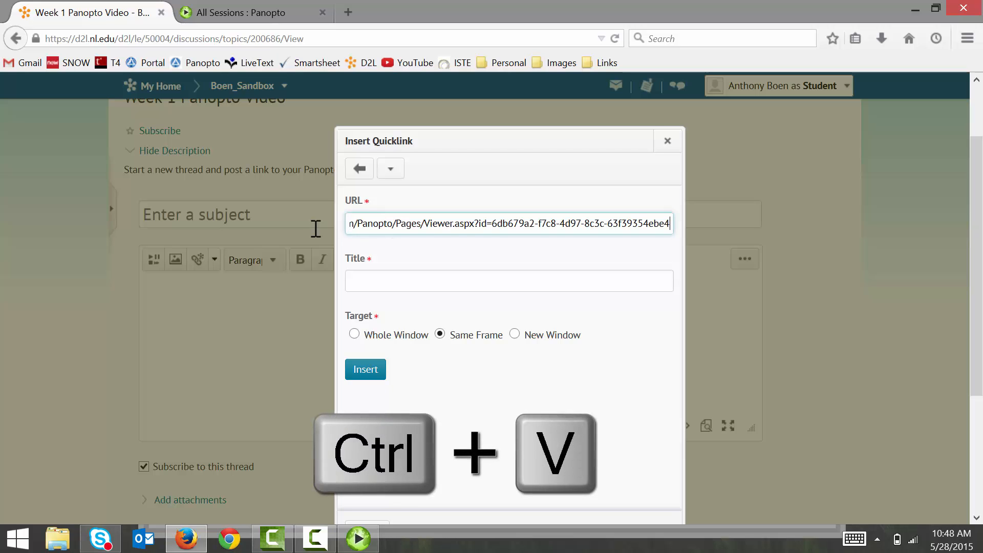
{"action": "key", "text": "ctrl+v"}
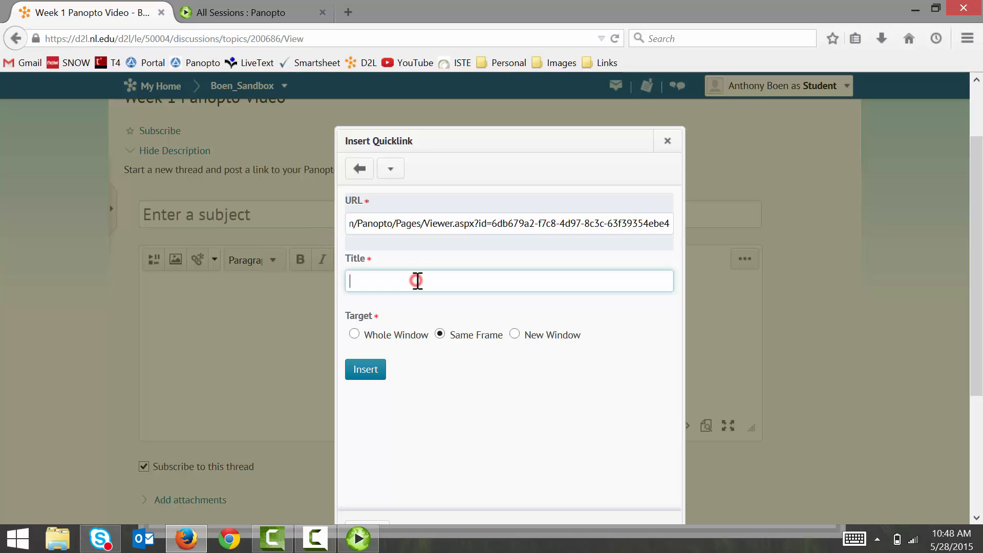
{"action": "type", "text": "n/Panopto/Pages/Viewer.aspx?id=6db679a2-f7c8-4d97-8c3c-63f39354ebe4"}
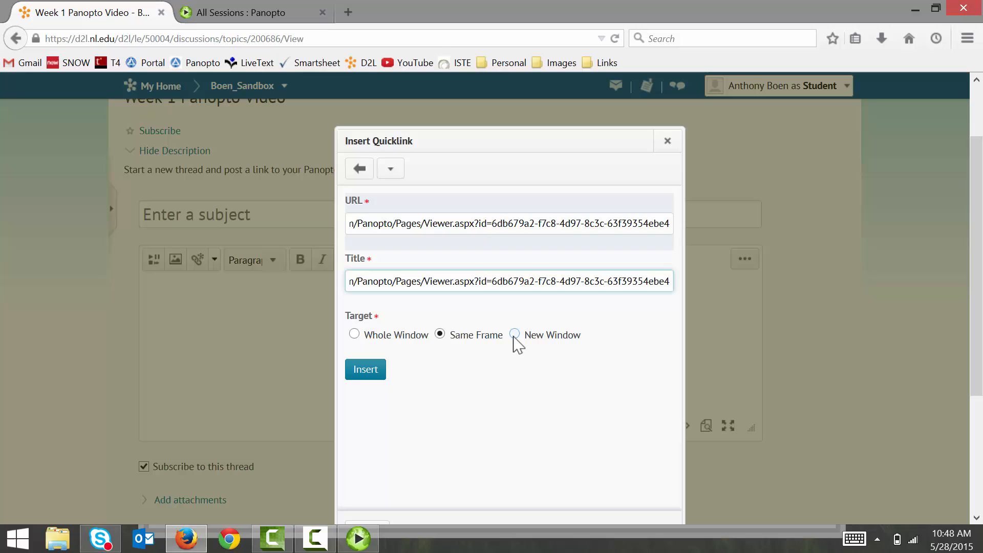
Step: Set the link to open in a new window and insert it into the message body
{"action": "left_click", "coordinate": [514, 334]}
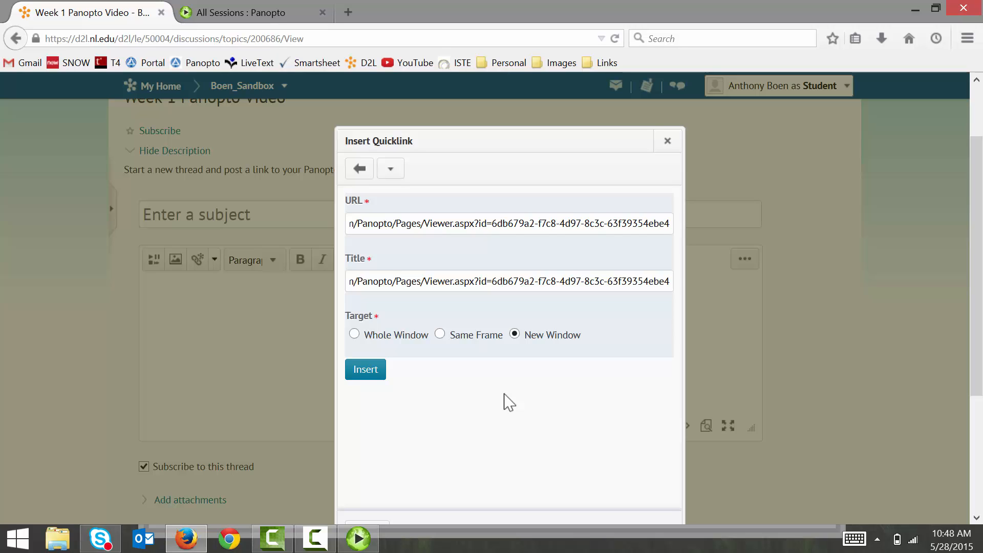
{"action": "left_click", "coordinate": [366, 368]}
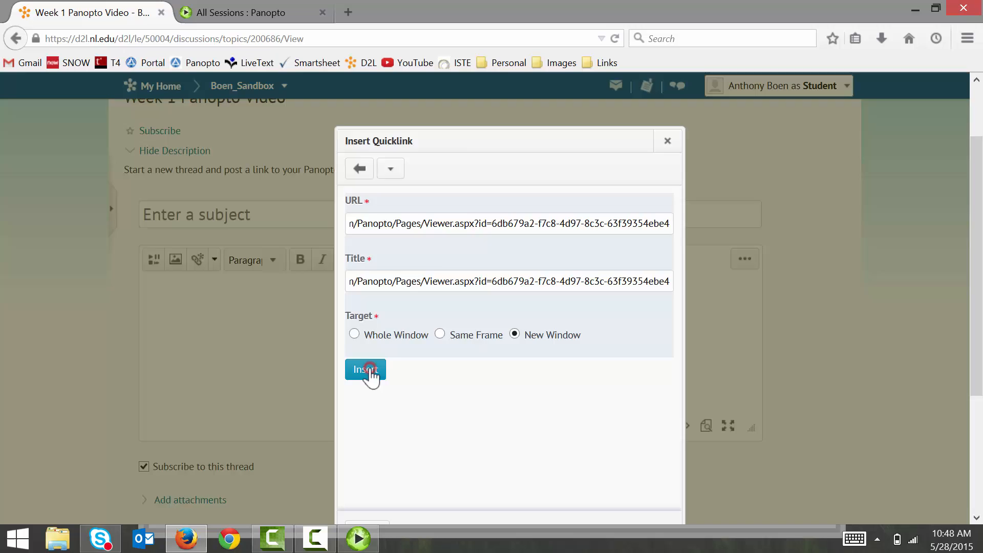
{"action": "left_click", "coordinate": [364, 369]}
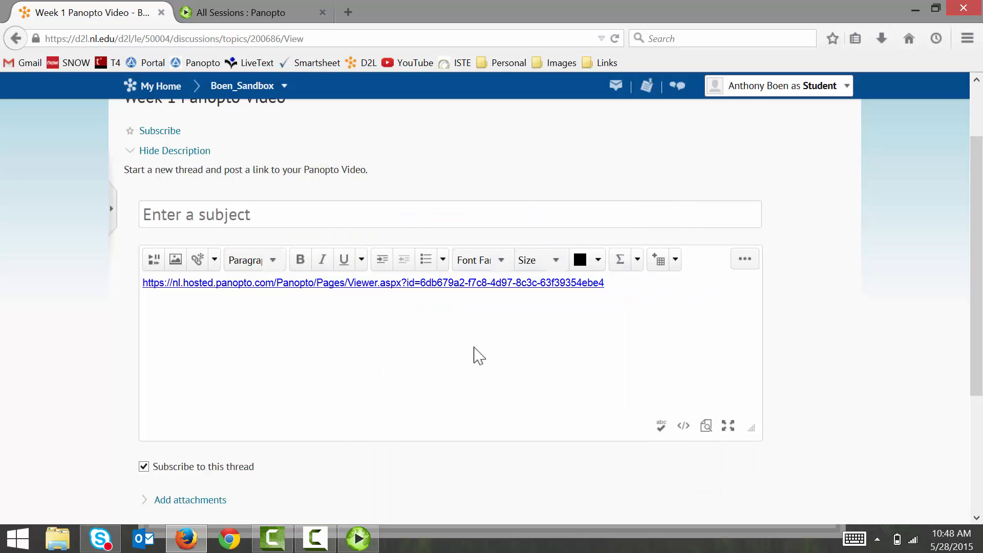
Step: Give the thread the subject 'My Video', add 'Click the link!' and post it
{"action": "left_click", "coordinate": [410, 219]}
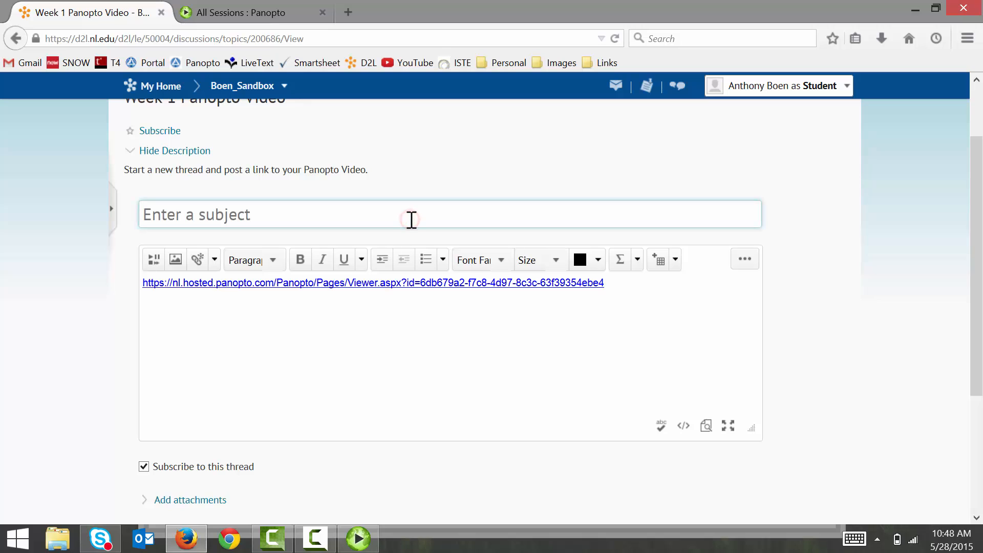
{"action": "type", "text": "My"}
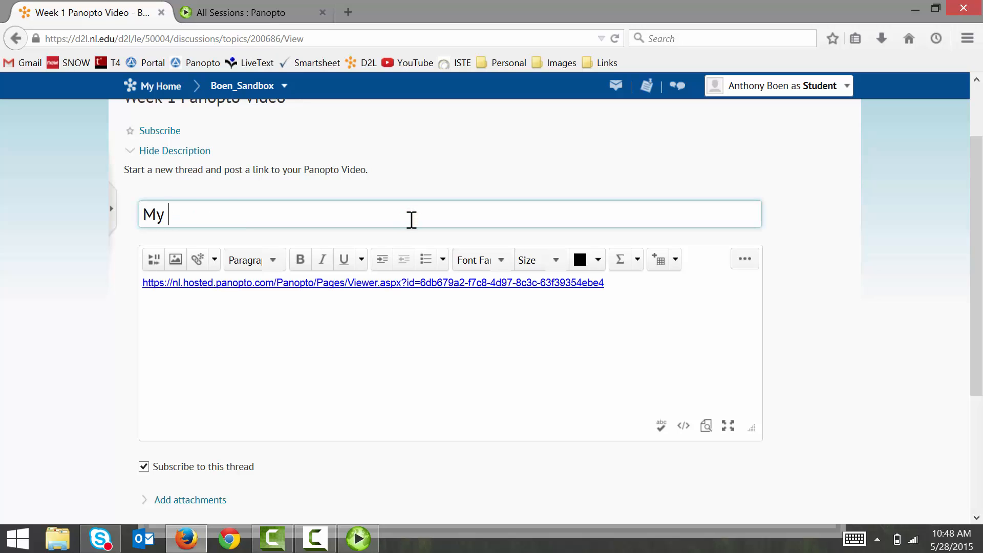
{"action": "type", "text": "Video"}
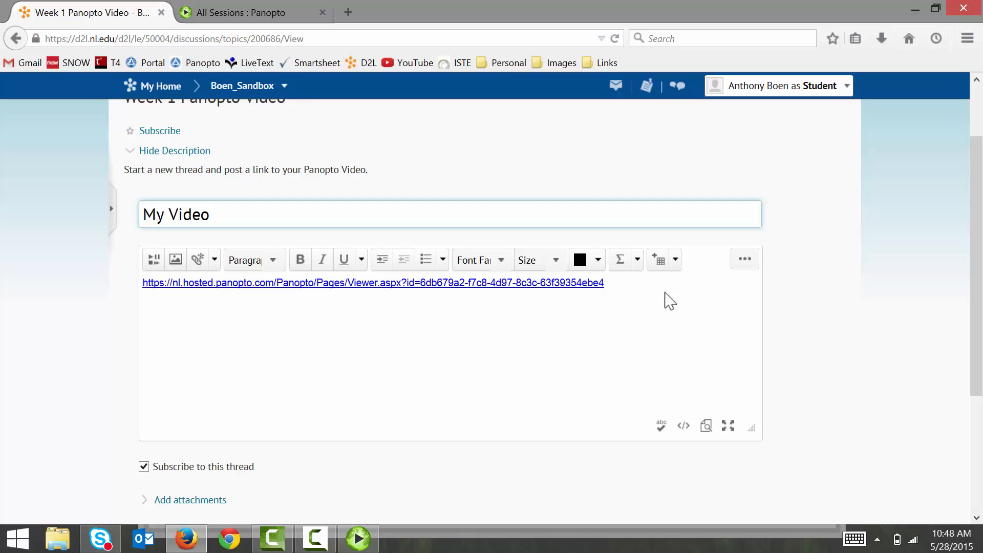
{"action": "type", "text": "Click the link!"}
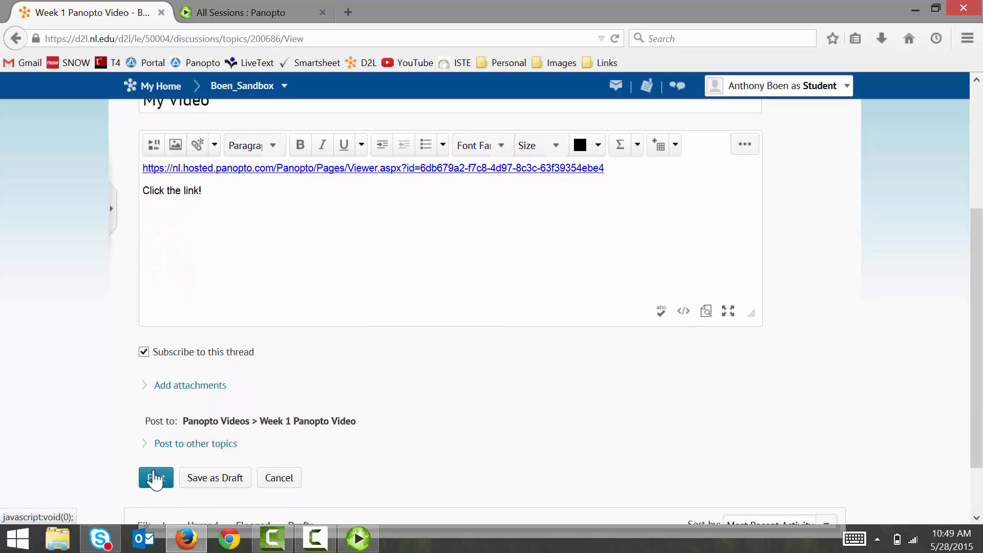
{"action": "left_click", "coordinate": [155, 477]}
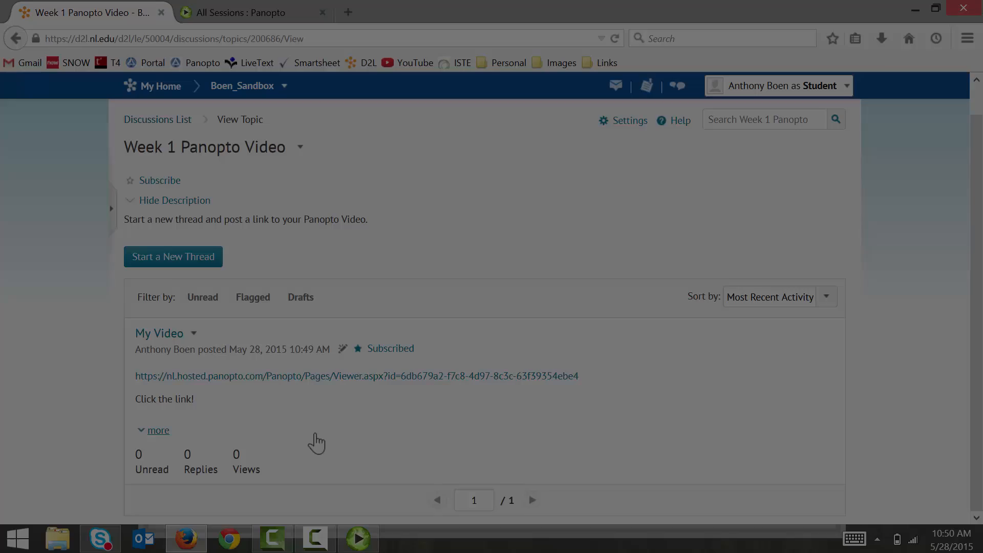
{"action": "mouse_move", "coordinate": [292, 382]}
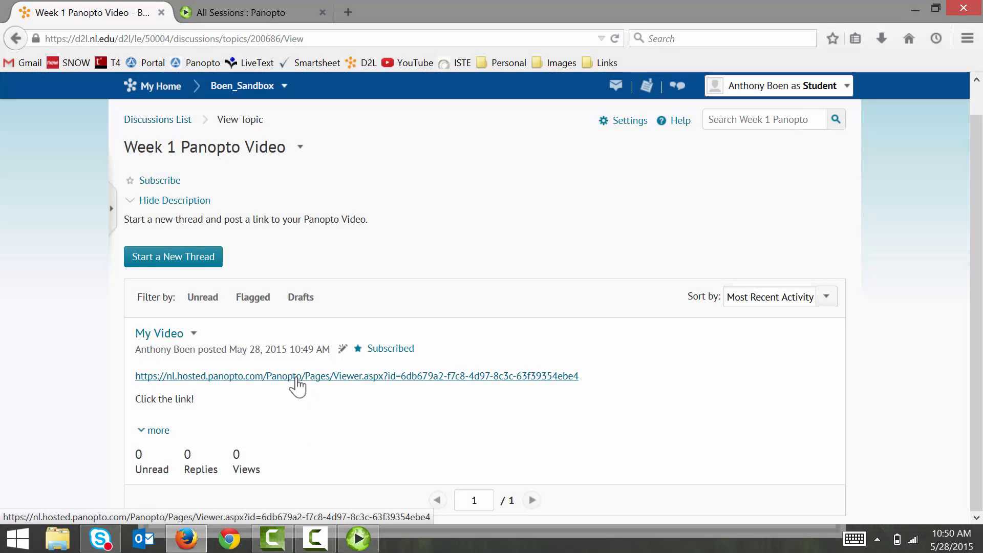
{"action": "left_click", "coordinate": [295, 376]}
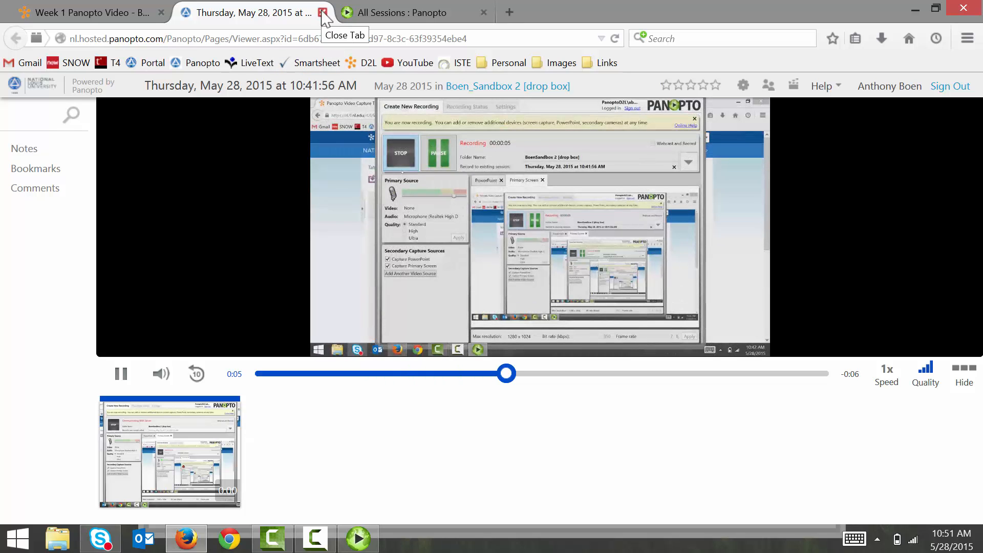
{"action": "left_click", "coordinate": [323, 13]}
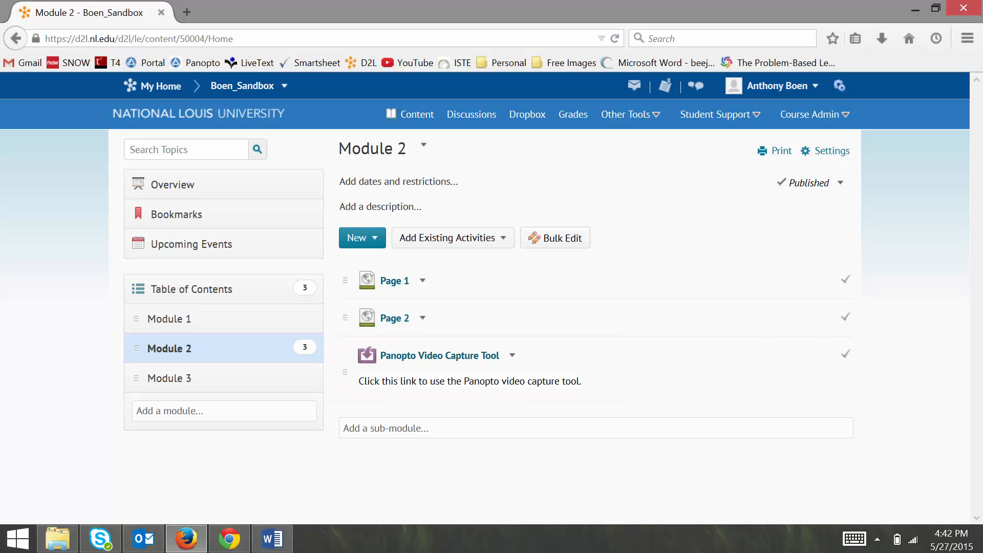
Step: Launch the Panopto Video Capture Tool from Module 2, reaching the Panopto login page
{"action": "left_click", "coordinate": [438, 356]}
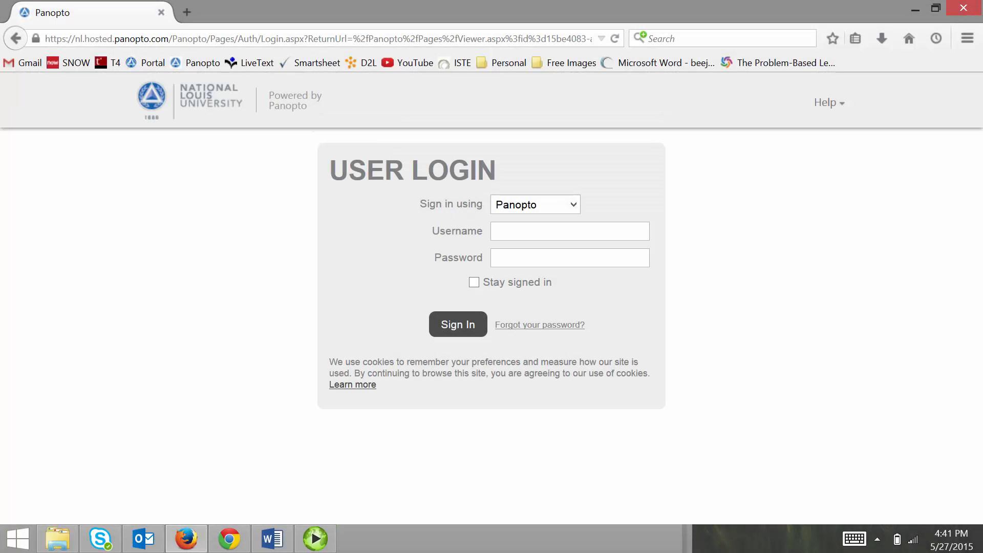